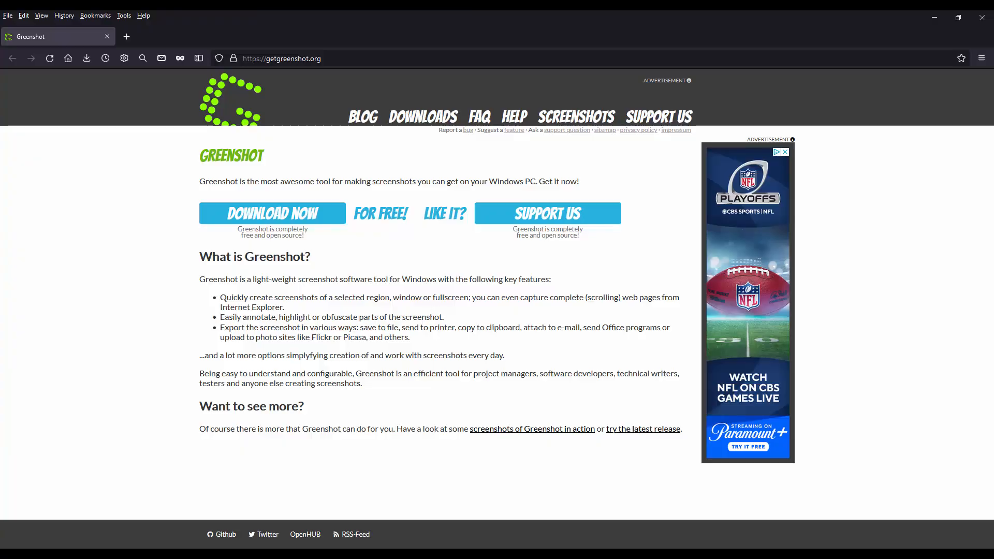
Enlarge the downloads page and scroll to the latest stable release 1.2.10.6
{"action": "key", "text": "ctrl+plus"}
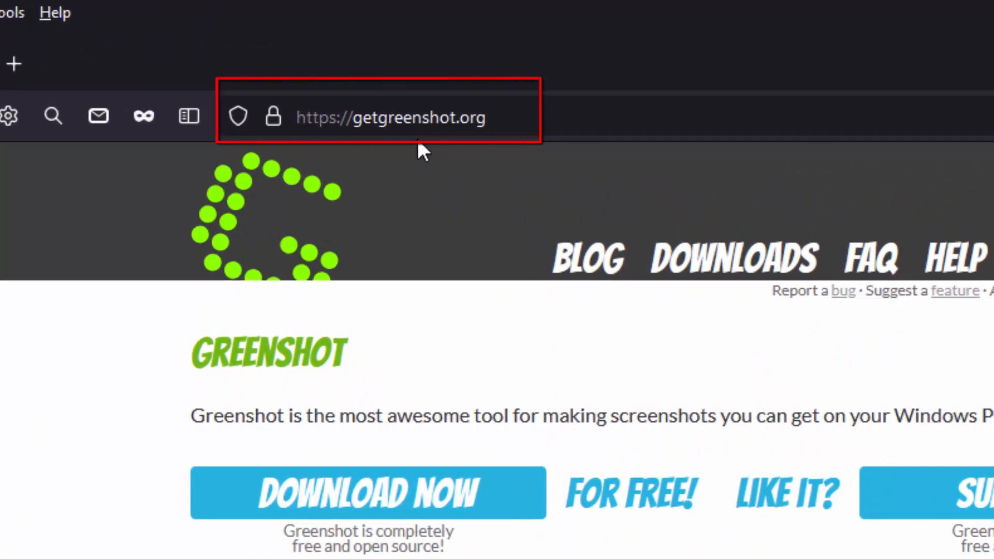
{"action": "mouse_move", "coordinate": [377, 298]}
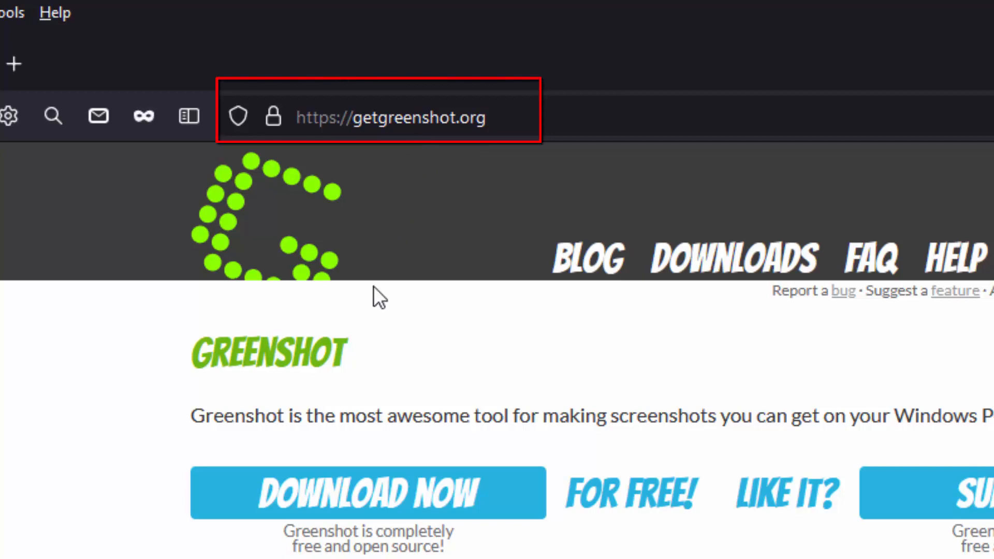
{"action": "mouse_move", "coordinate": [330, 501]}
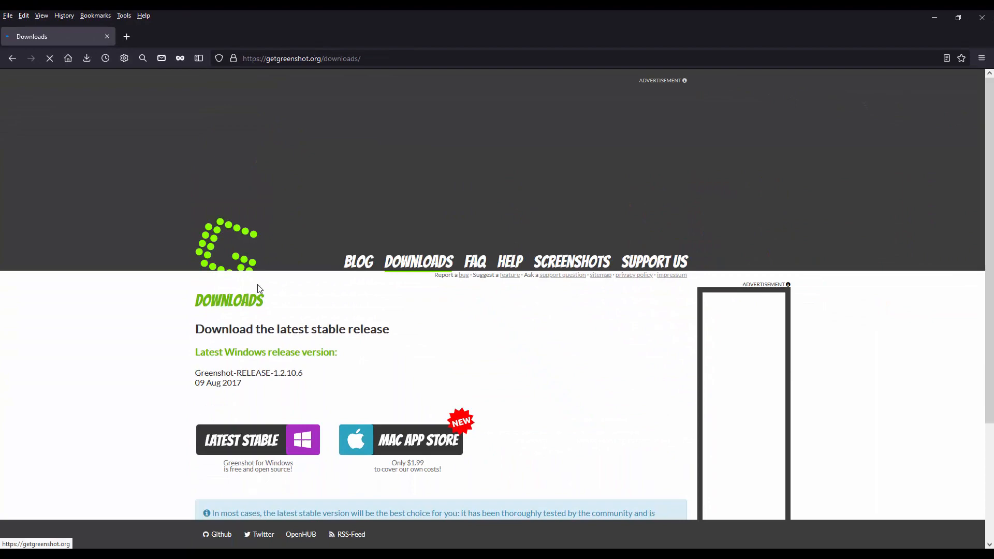
{"action": "scroll", "scroll_direction": "down", "scroll_amount": 3}
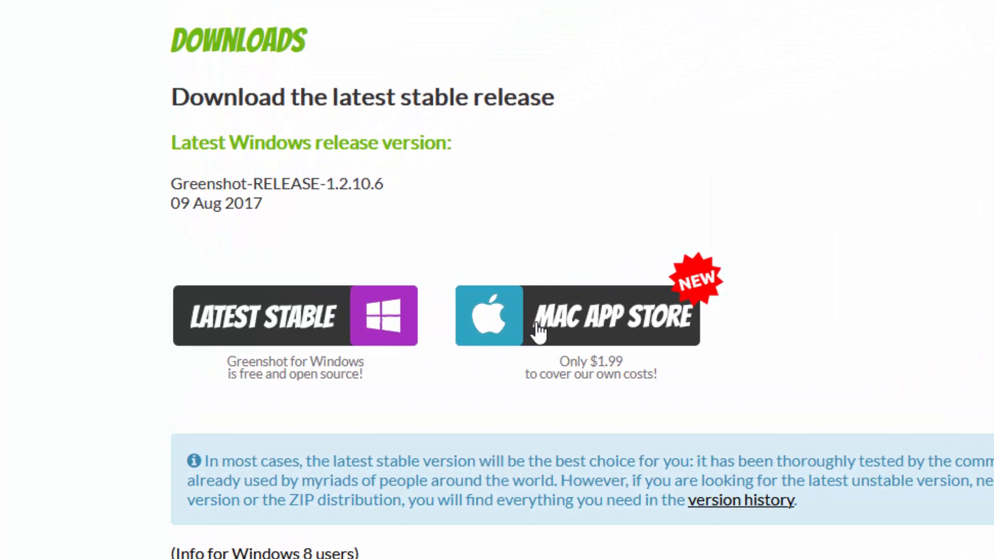
{"action": "mouse_move", "coordinate": [567, 377]}
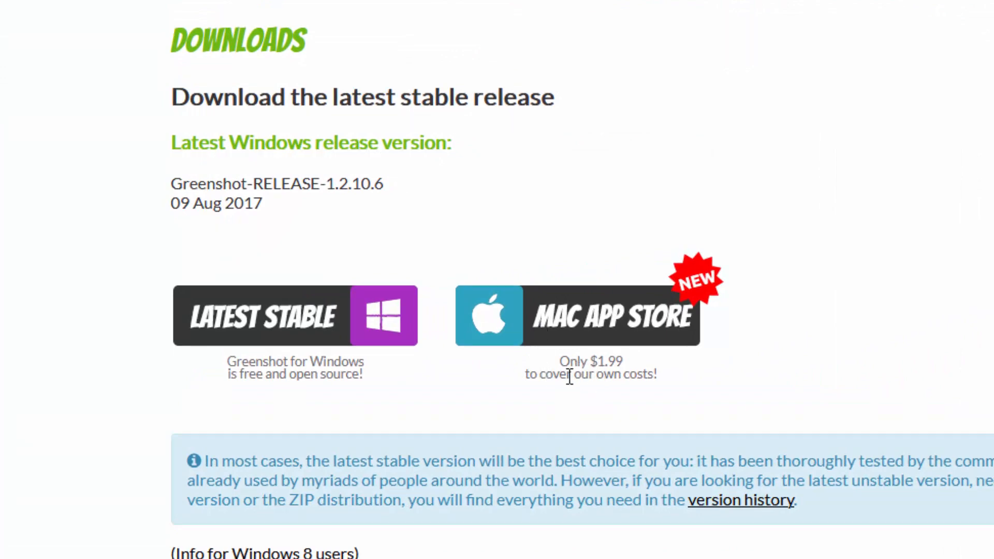
{"action": "mouse_move", "coordinate": [770, 387]}
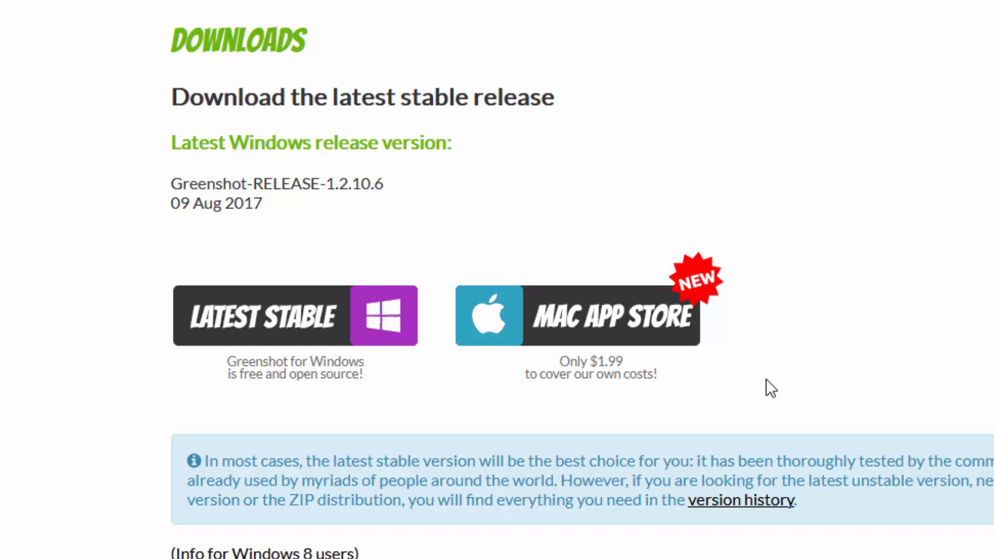
{"action": "scroll", "scroll_direction": "up", "scroll_amount": 3}
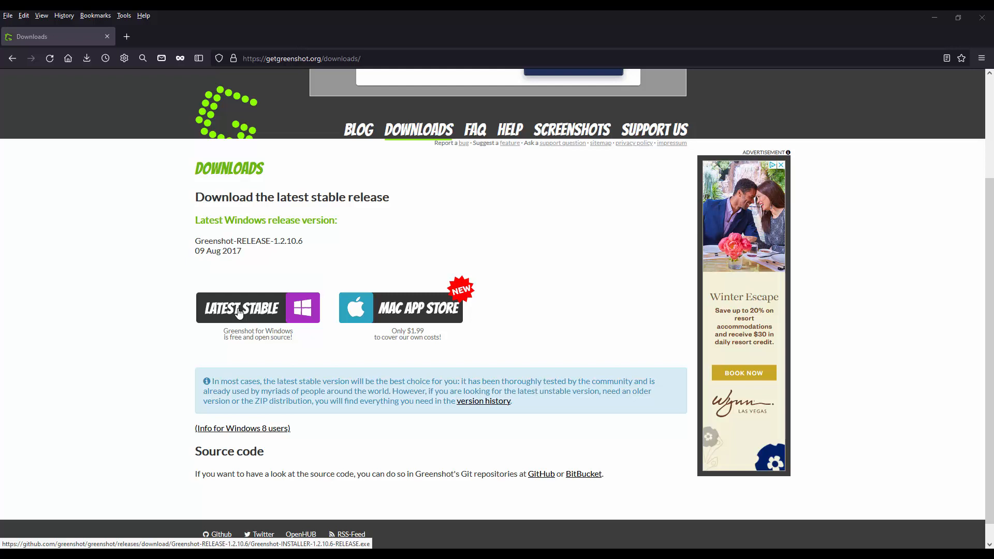
{"action": "mouse_move", "coordinate": [855, 368]}
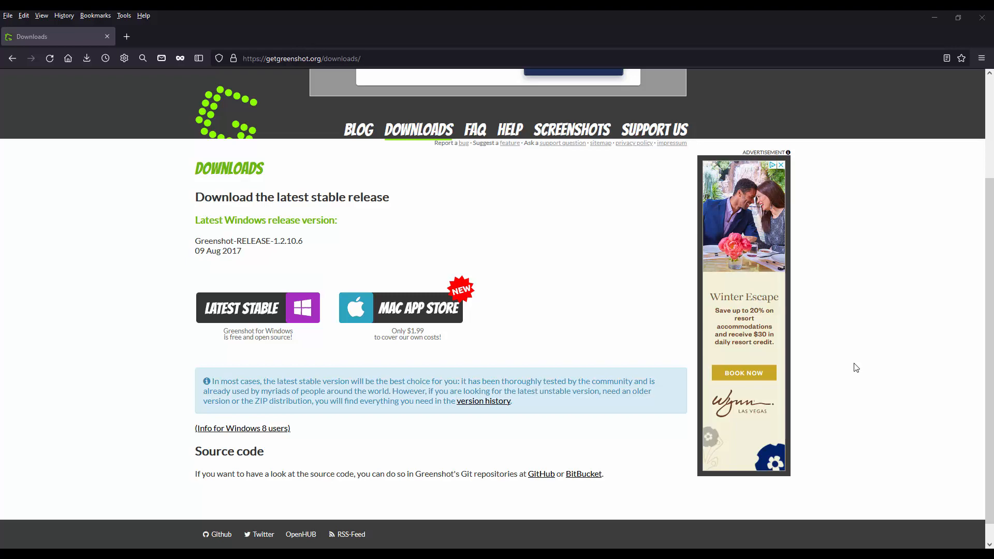
{"action": "mouse_move", "coordinate": [863, 501]}
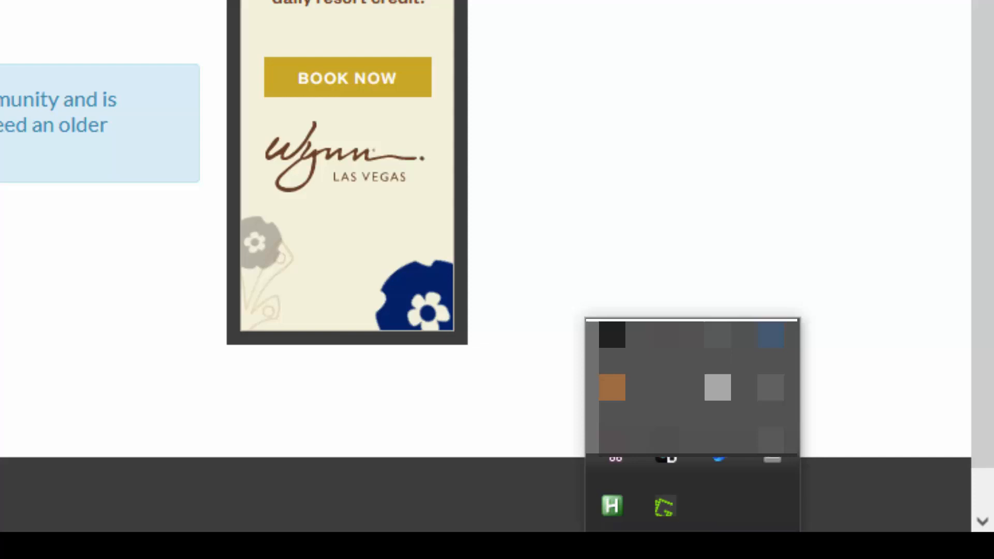
{"action": "mouse_move", "coordinate": [663, 506]}
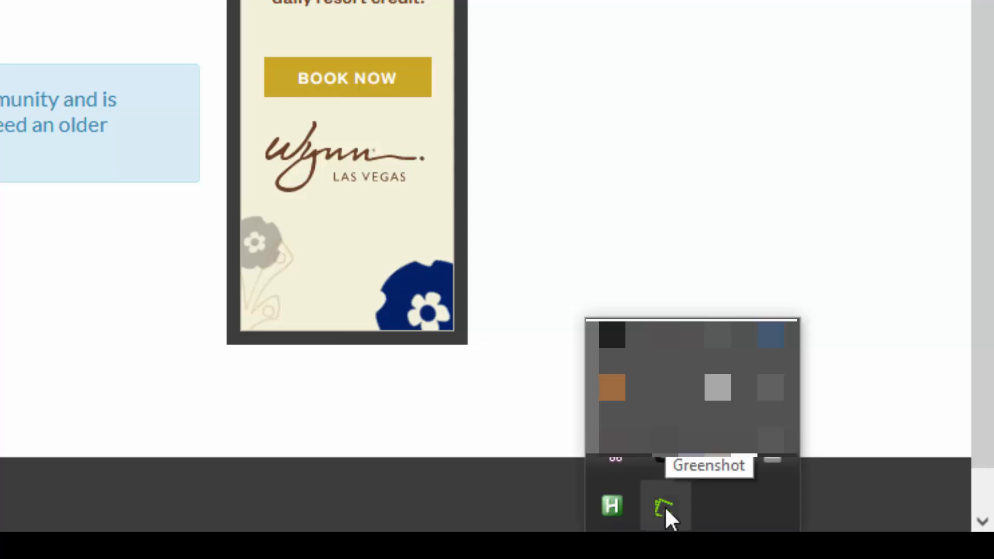
Open Preferences from the Greenshot tray icon to show the General settings tab
{"action": "right_click", "coordinate": [663, 507]}
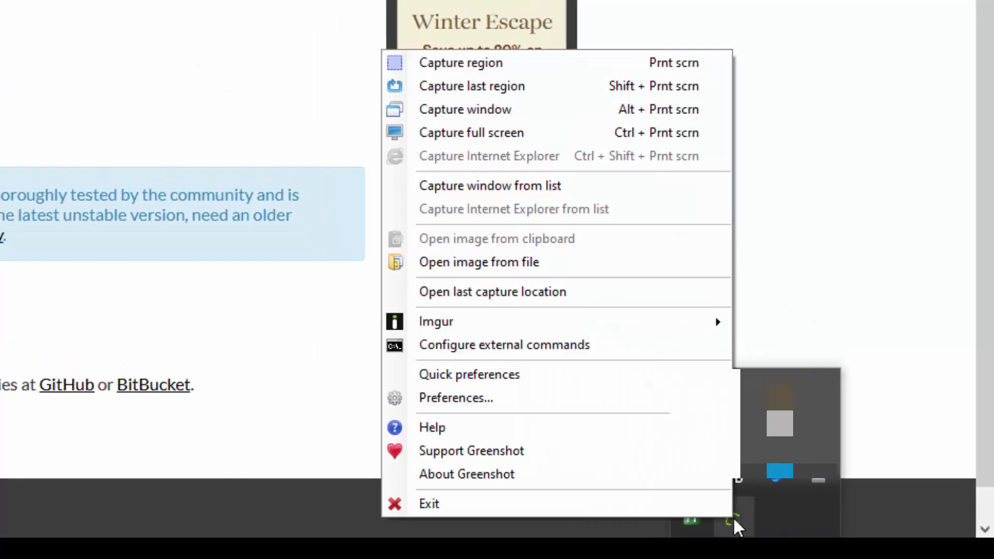
{"action": "mouse_move", "coordinate": [428, 503]}
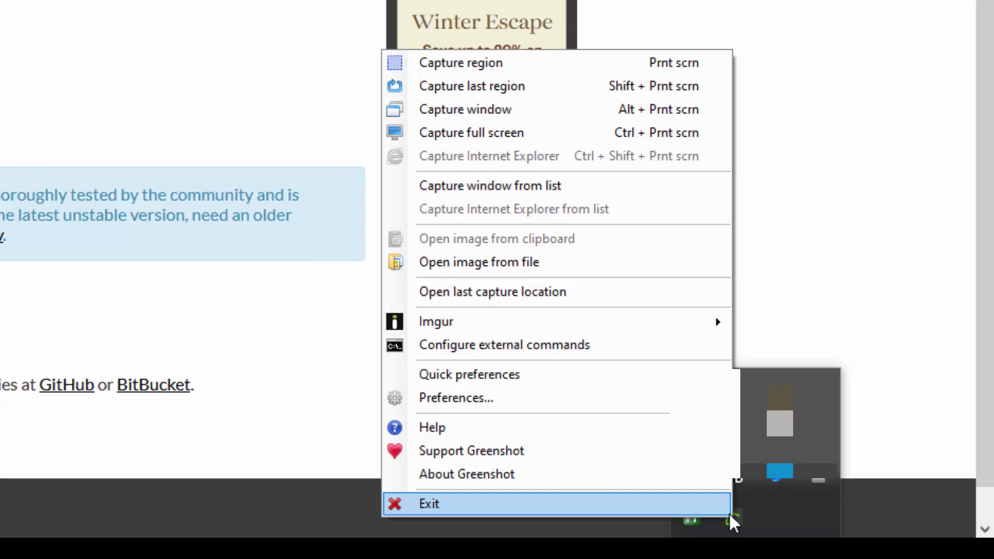
{"action": "mouse_move", "coordinate": [592, 209]}
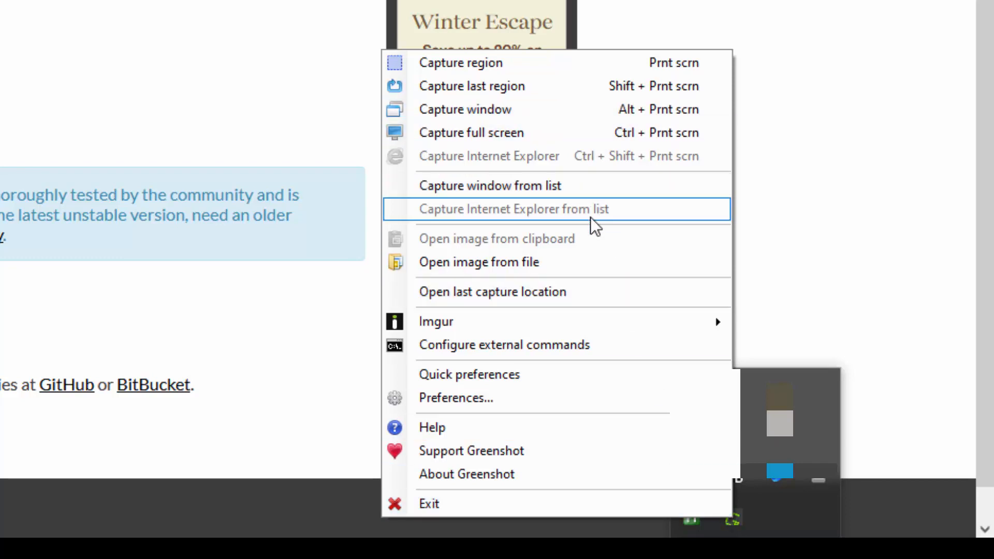
{"action": "mouse_move", "coordinate": [591, 317]}
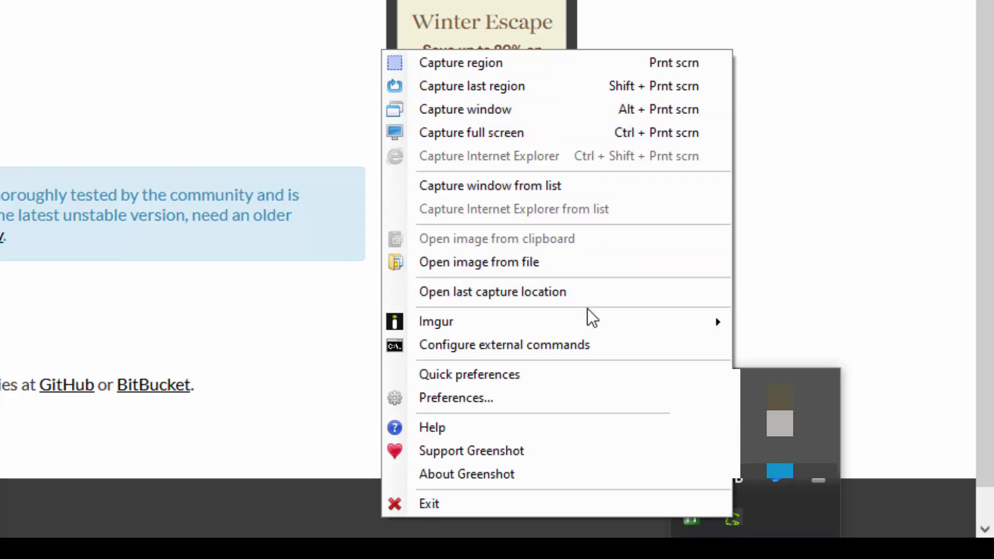
{"action": "left_click", "coordinate": [455, 397]}
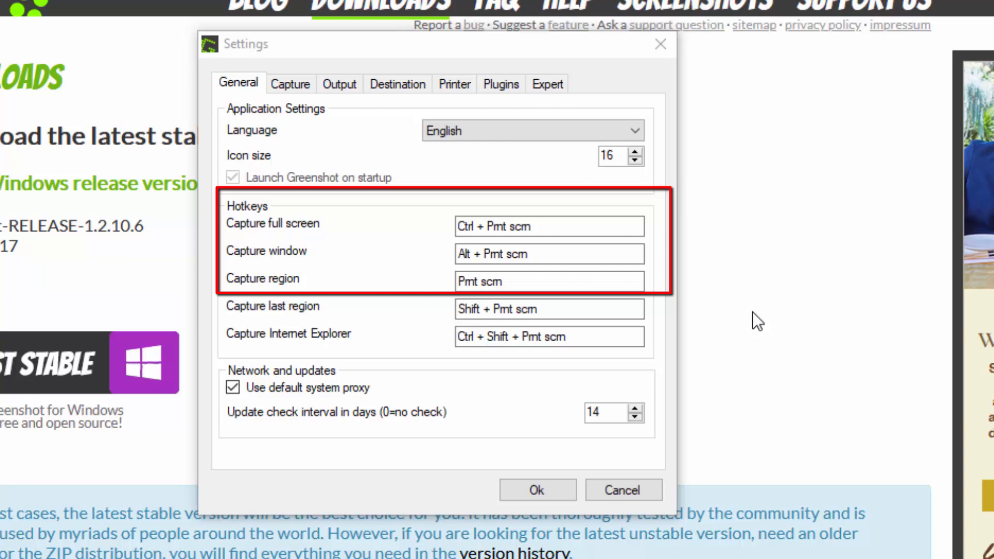
{"action": "mouse_move", "coordinate": [228, 289]}
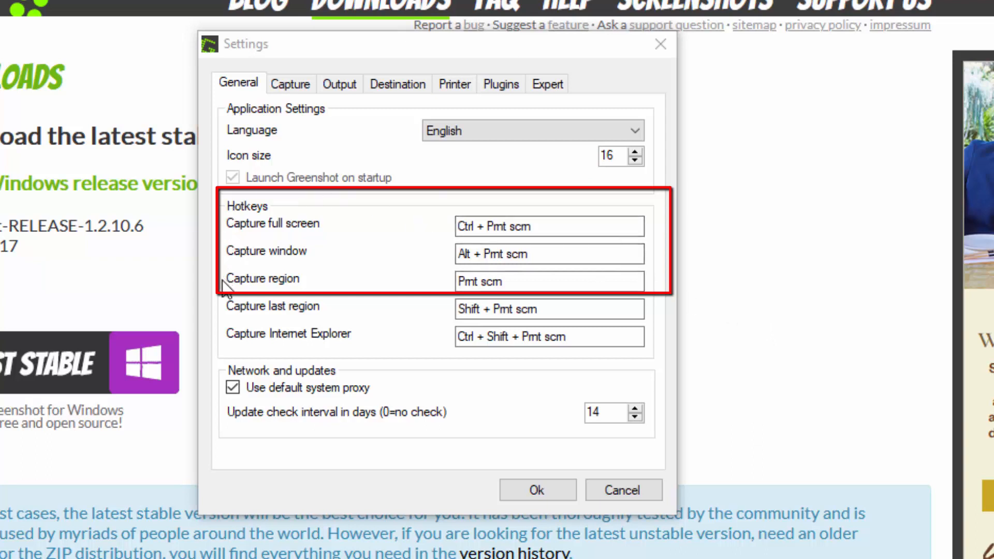
{"action": "mouse_move", "coordinate": [249, 240]}
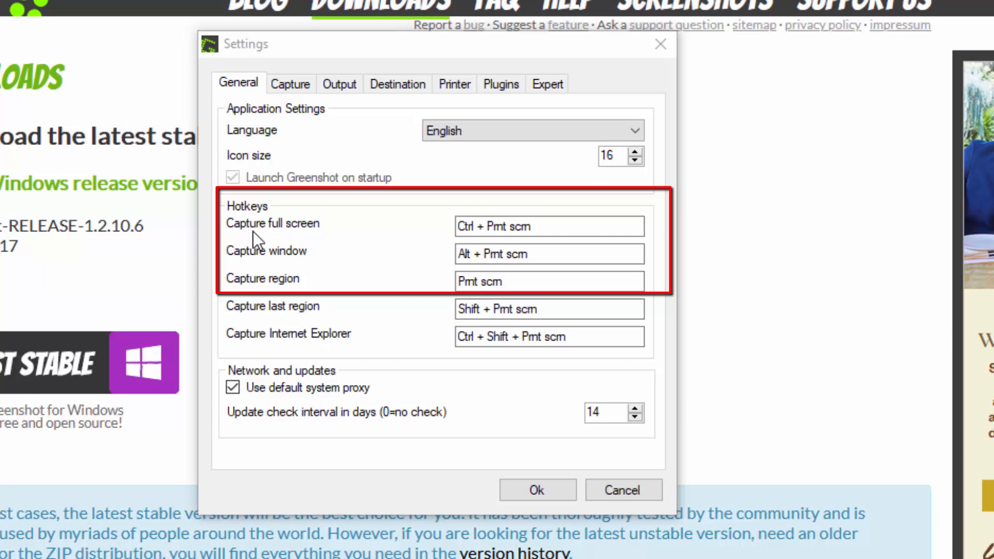
{"action": "mouse_move", "coordinate": [312, 238]}
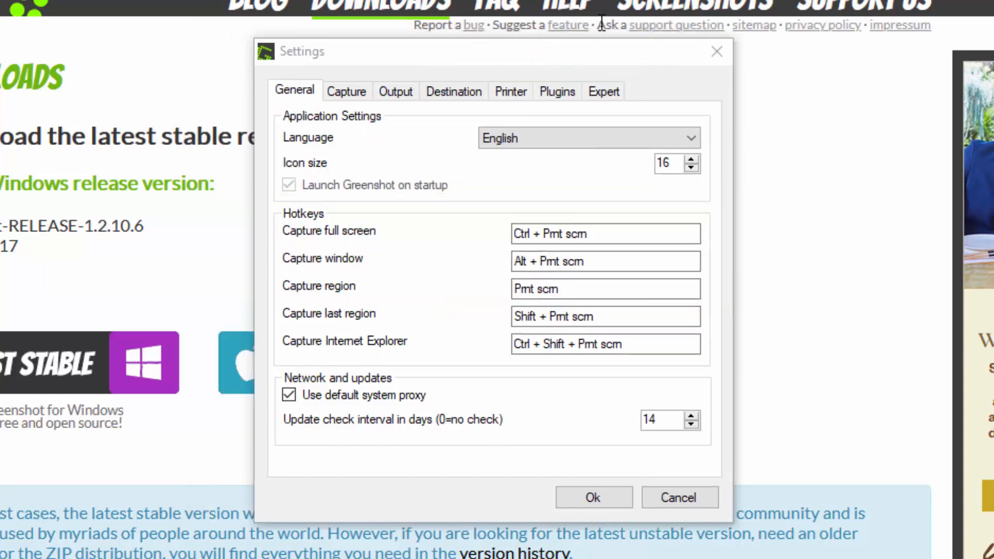
{"action": "mouse_move", "coordinate": [594, 48]}
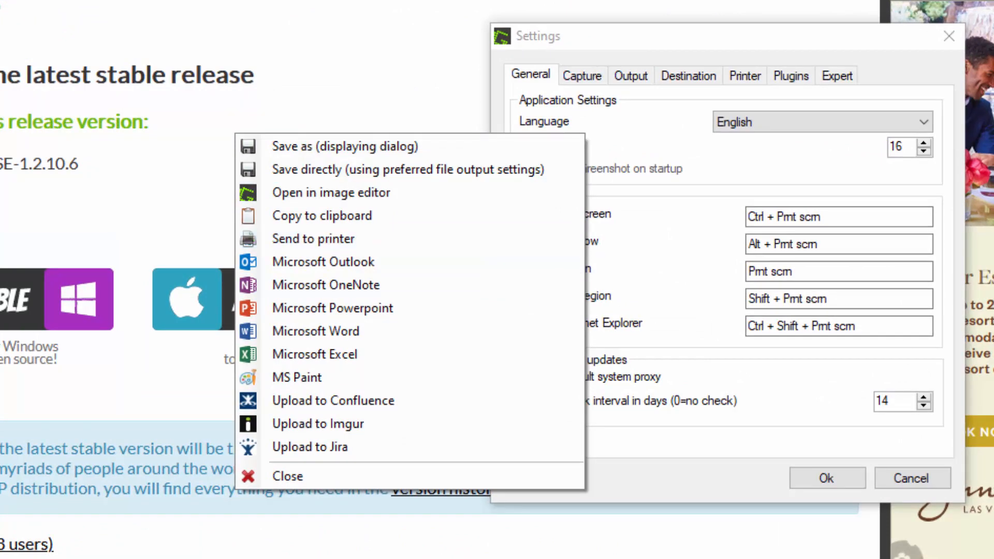
{"action": "mouse_move", "coordinate": [346, 146]}
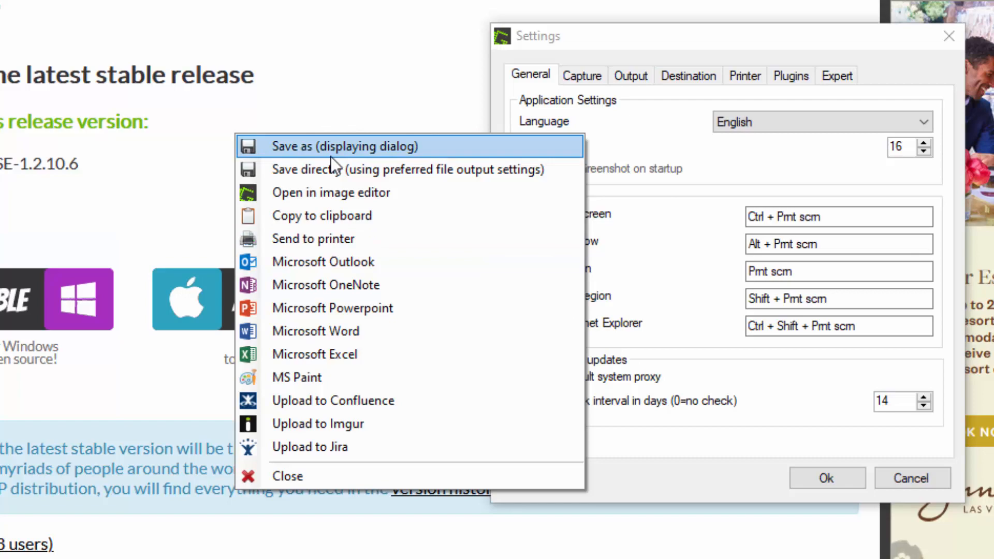
{"action": "mouse_move", "coordinate": [312, 193]}
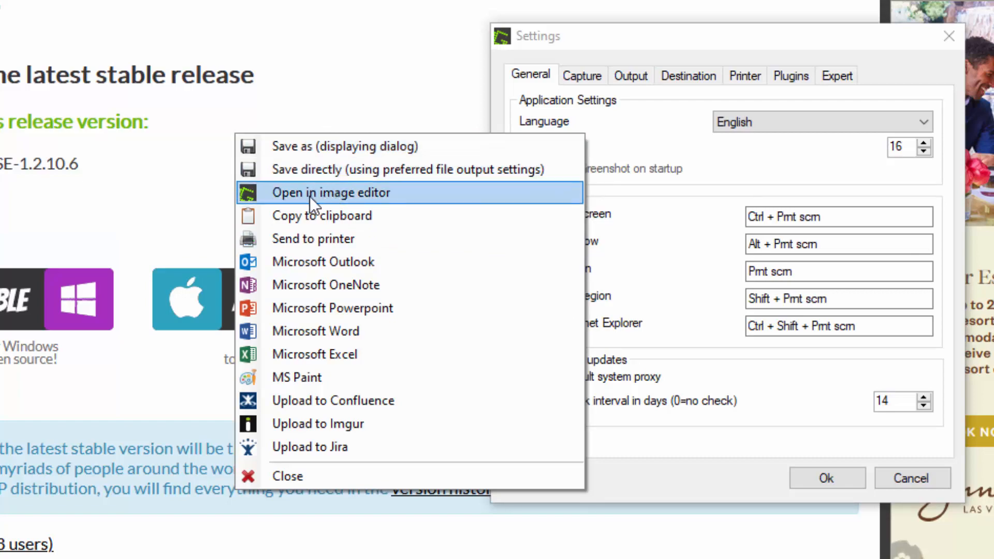
Send the new screen capture to the Greenshot image editor
{"action": "left_click", "coordinate": [330, 192]}
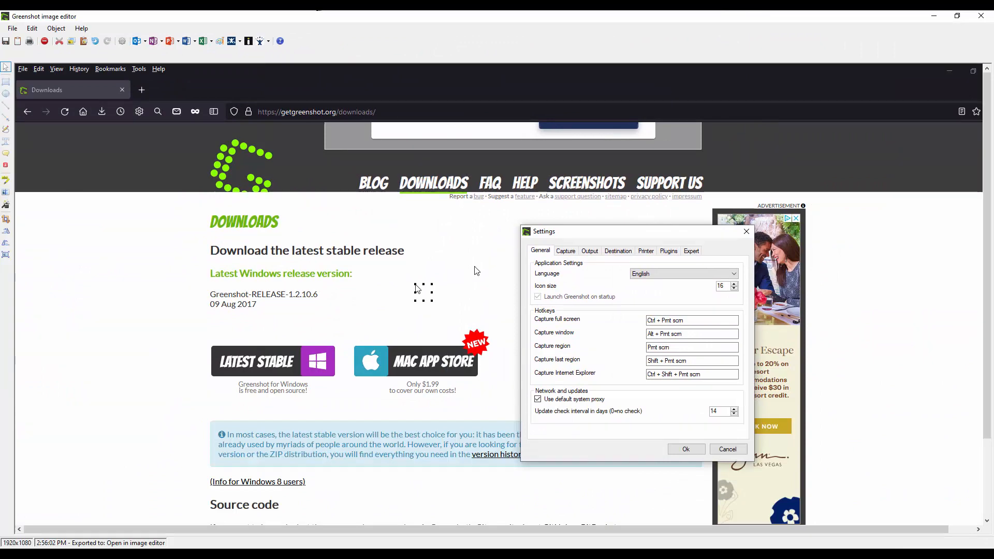
{"action": "mouse_move", "coordinate": [424, 299]}
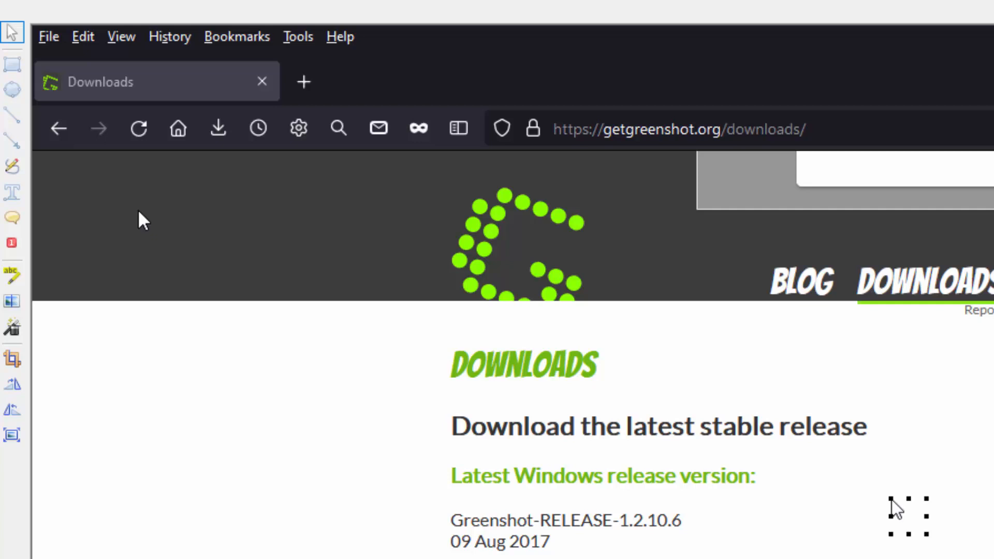
{"action": "mouse_move", "coordinate": [38, 73]}
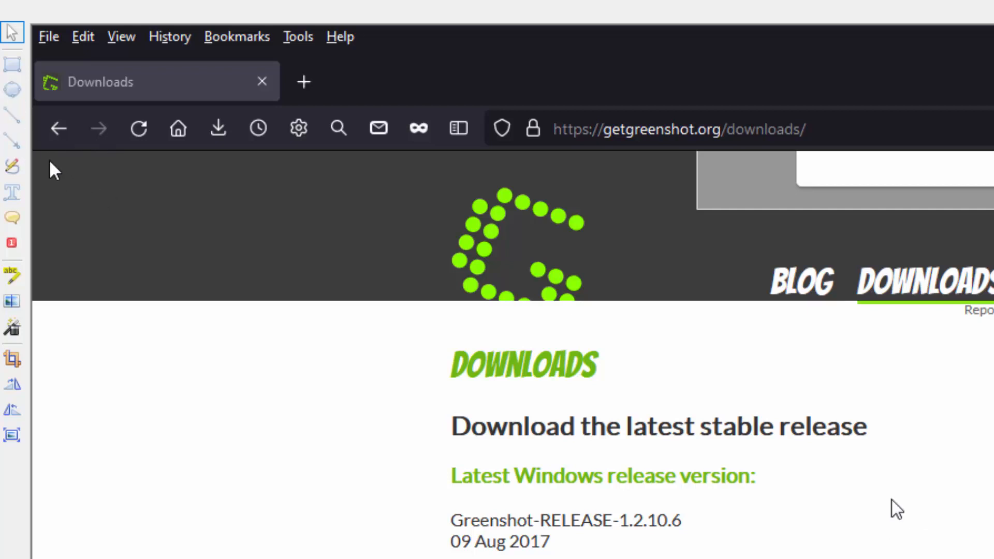
{"action": "mouse_move", "coordinate": [11, 138]}
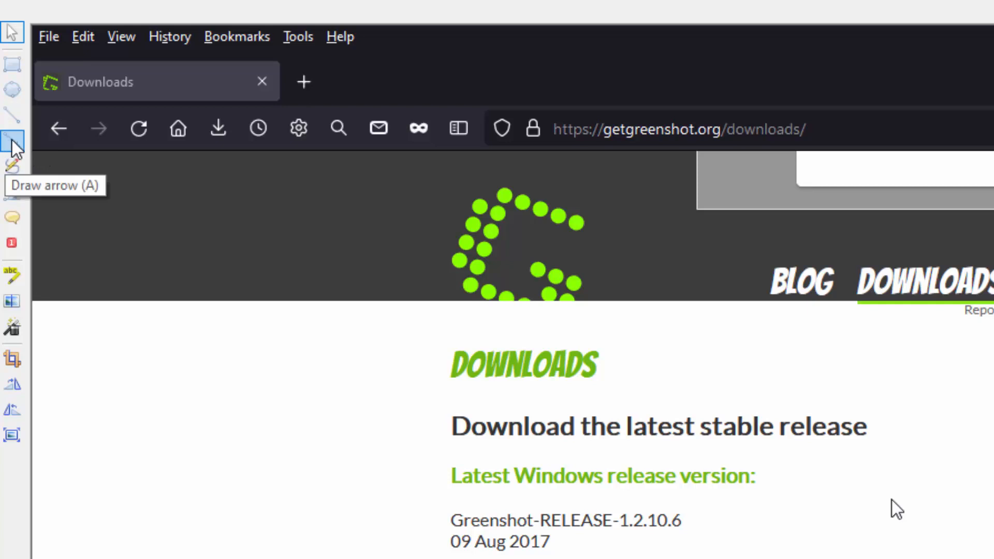
{"action": "mouse_move", "coordinate": [12, 68]}
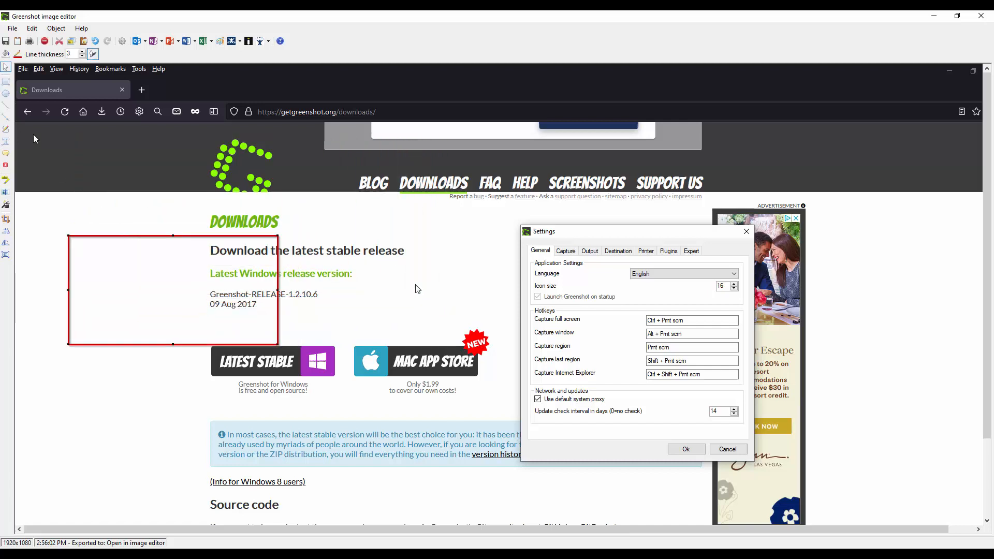
{"action": "mouse_move", "coordinate": [7, 96]}
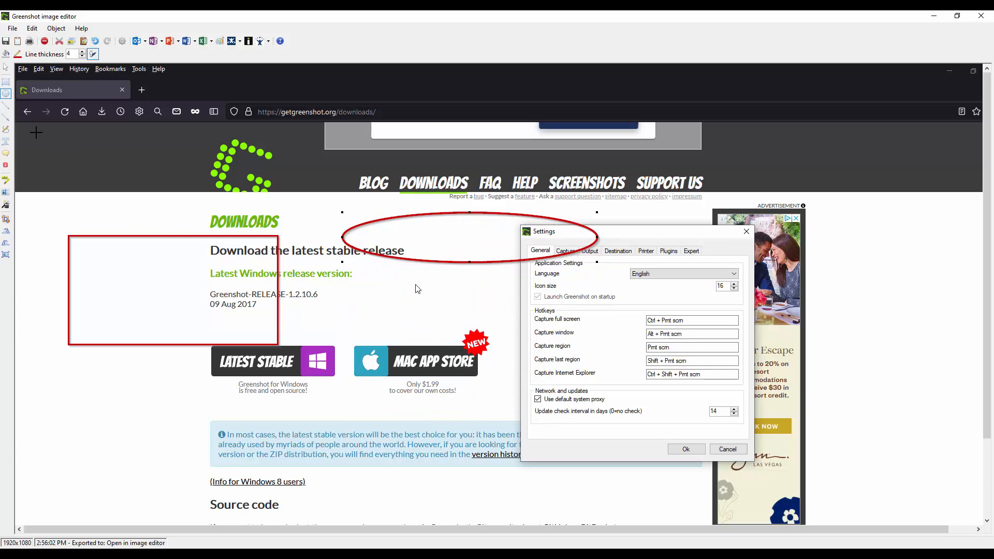
Draw red arrows toward the Capture Internet Explorer hotkey field with adjusted line thickness
{"action": "left_click", "coordinate": [86, 54]}
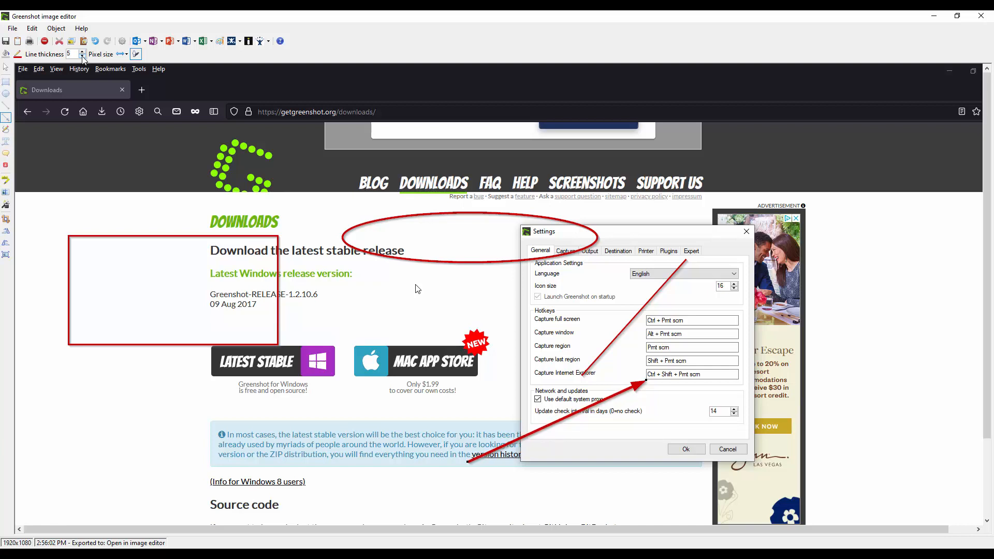
{"action": "left_click", "coordinate": [82, 56]}
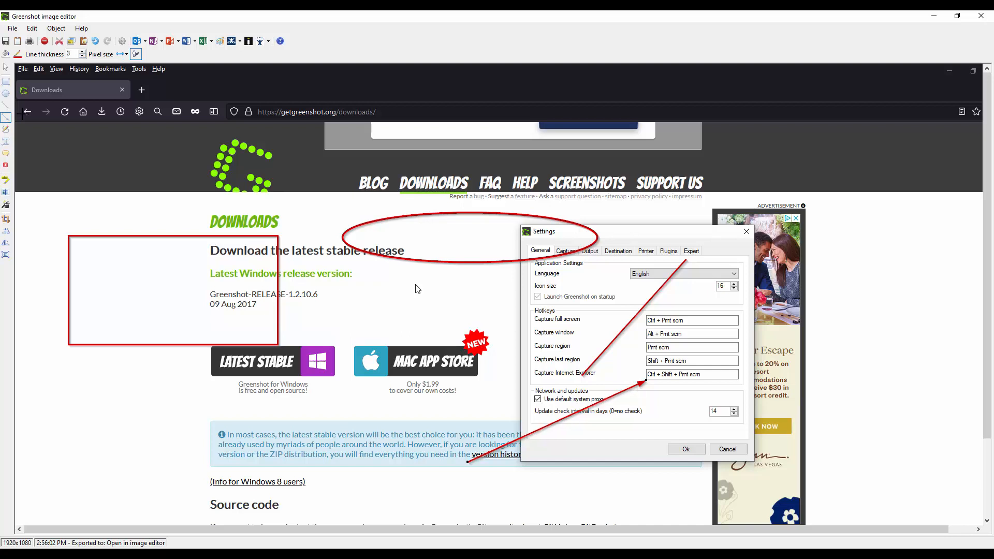
{"action": "mouse_move", "coordinate": [9, 131]}
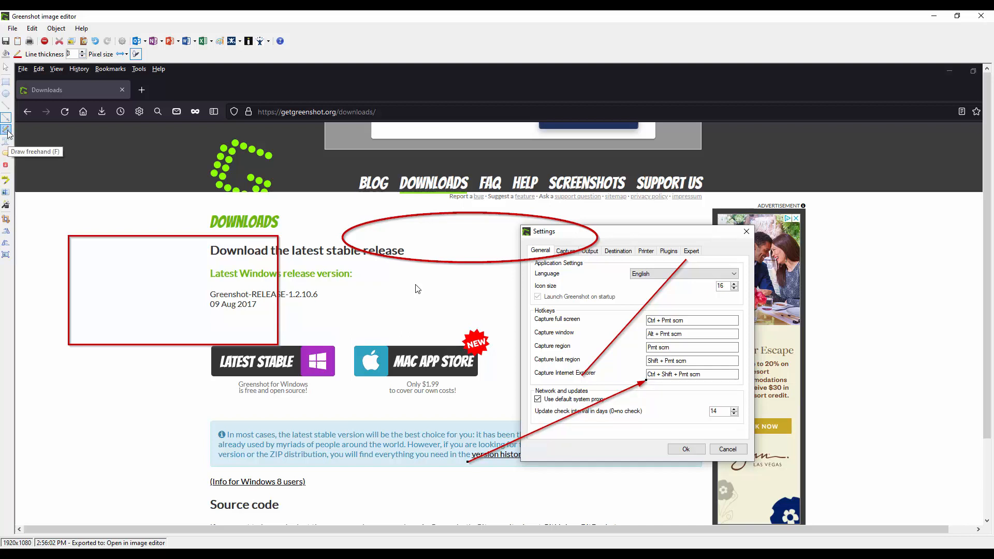
Circle SUPPORT US and the Language setting with freehand red loops
{"action": "left_click", "coordinate": [9, 131]}
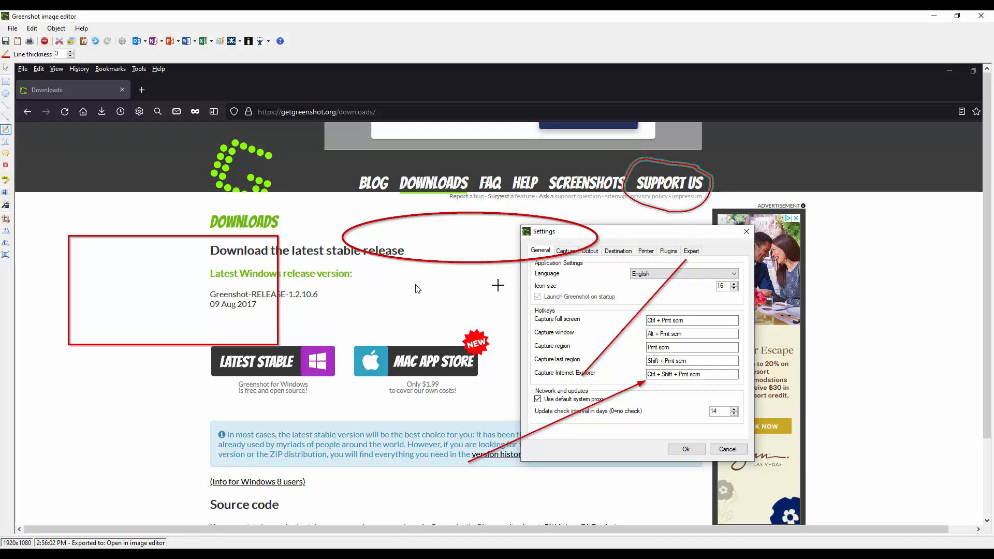
{"action": "mouse_move", "coordinate": [655, 260]}
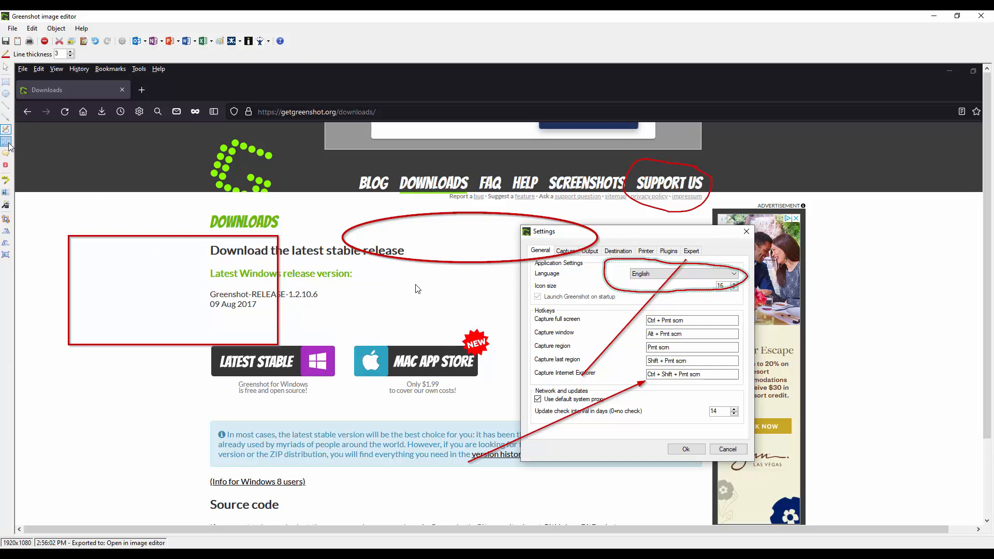
{"action": "left_click", "coordinate": [6, 142]}
{"action": "type", "text": "Hello and Thanks for"}
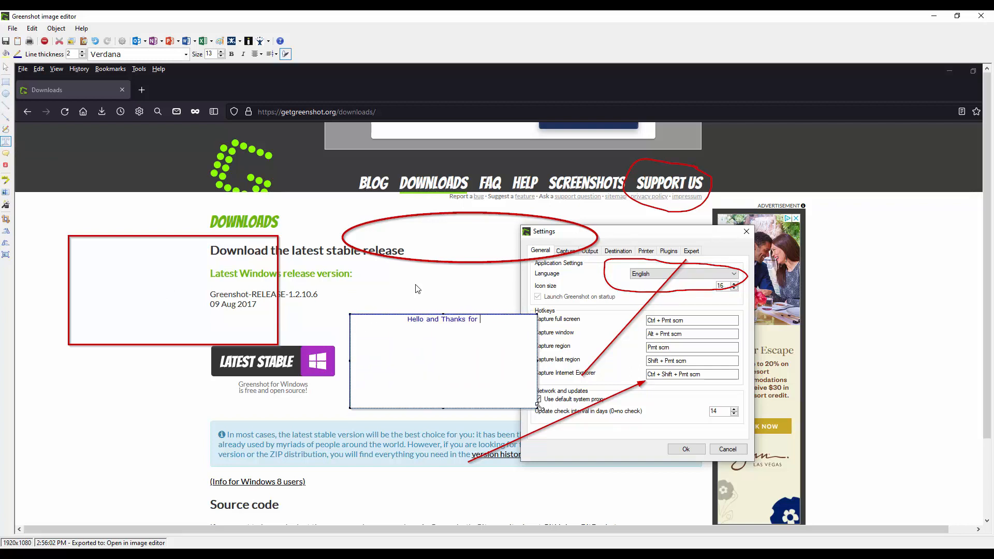
Complete the yellow note so it reads 'Hello and Thanks for Watching :)'
{"action": "type", "text": "Watching :)"}
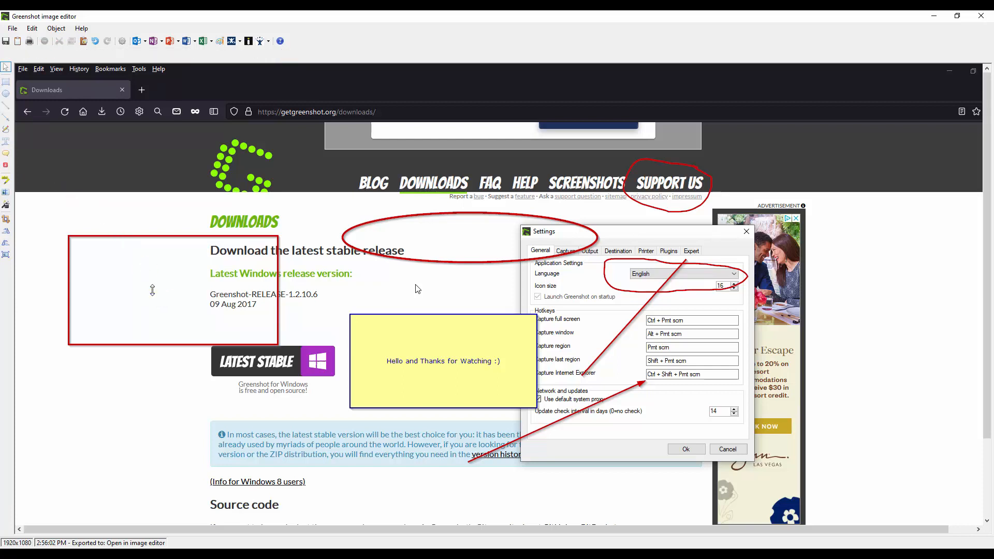
{"action": "mouse_move", "coordinate": [674, 215]}
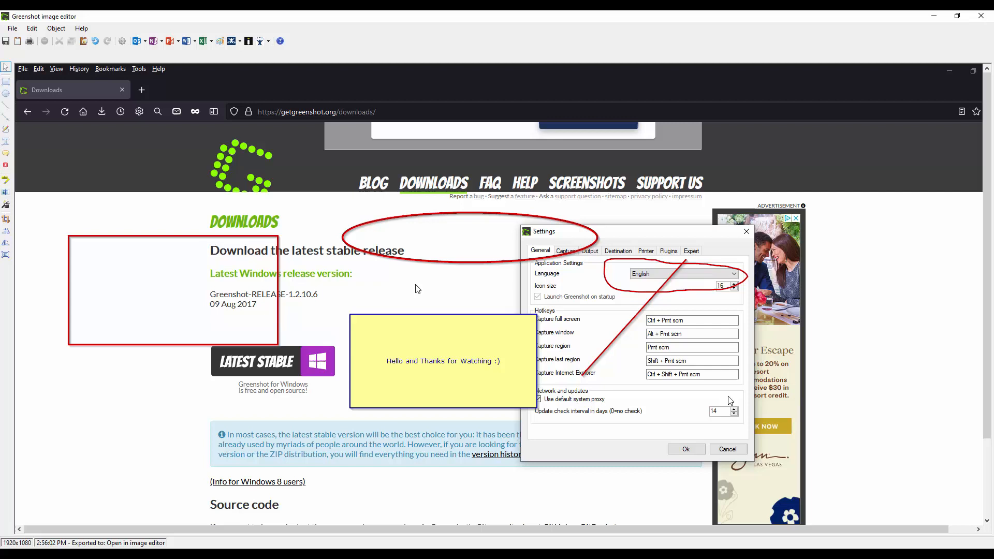
{"action": "mouse_move", "coordinate": [444, 270]}
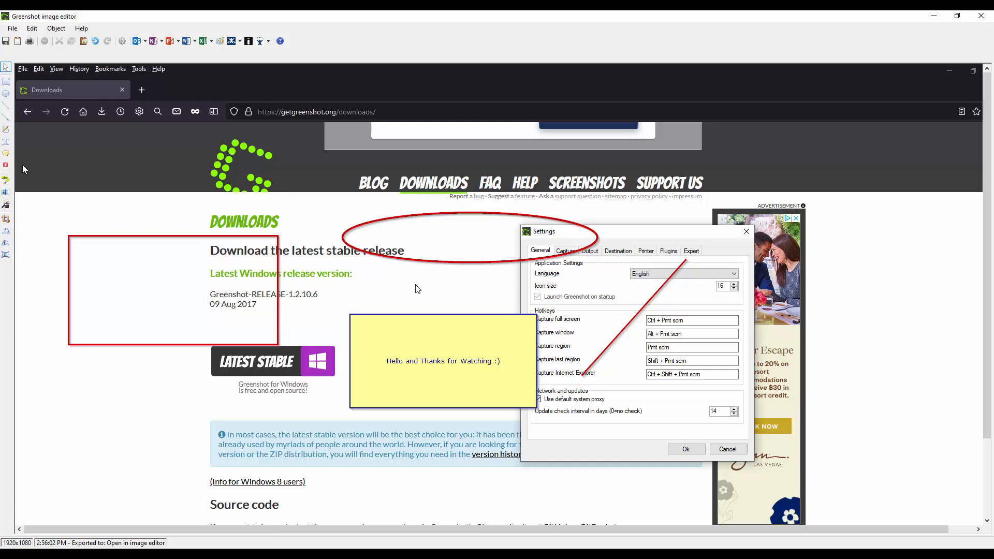
{"action": "mouse_move", "coordinate": [6, 155]}
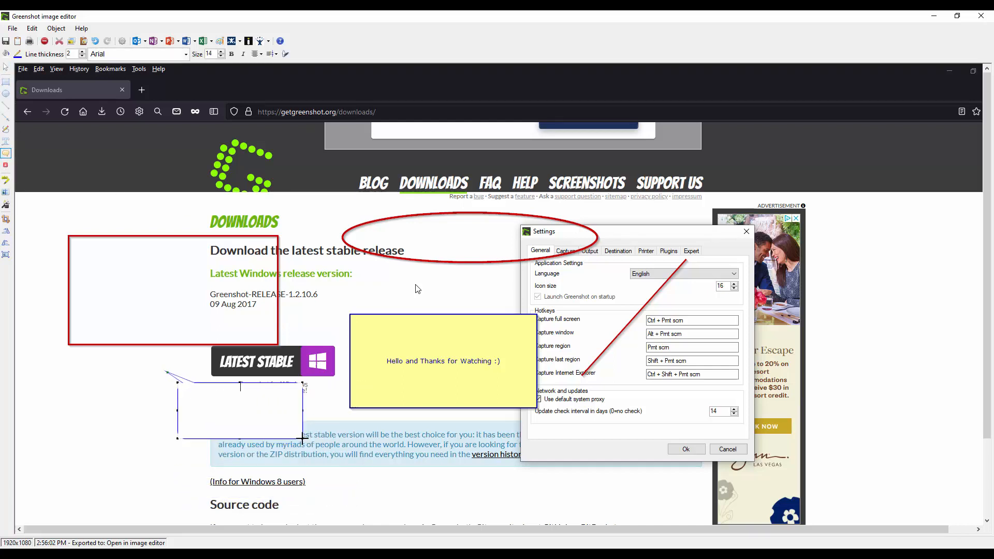
Write 'This is a speech bubble' in the bubble and set its font to Segoe UI
{"action": "type", "text": "This is a"}
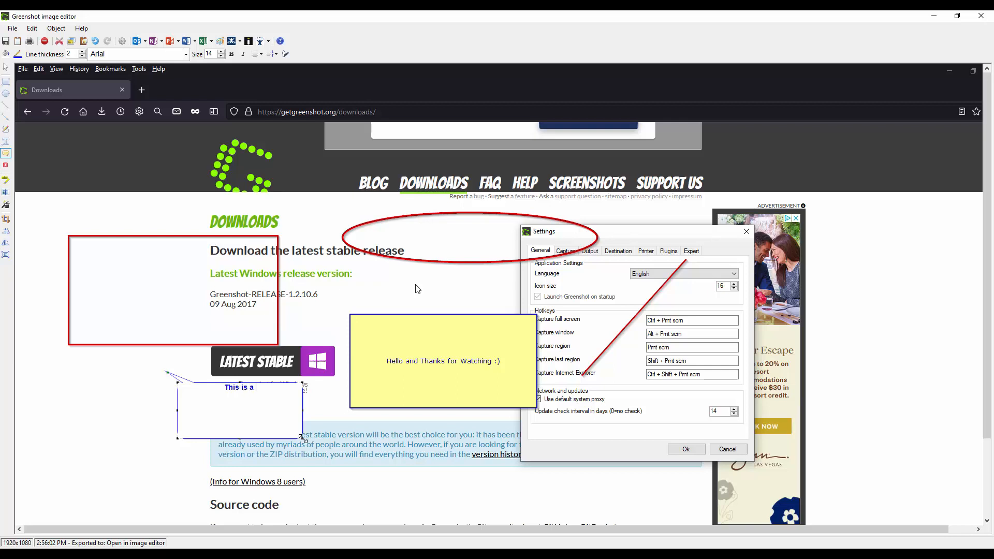
{"action": "type", "text": "speech bubble"}
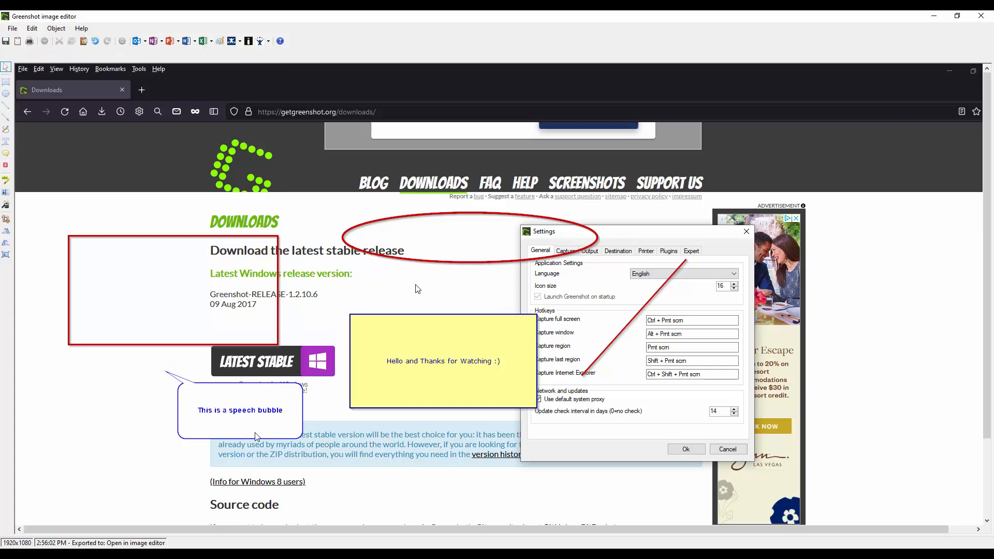
{"action": "left_click", "coordinate": [239, 410]}
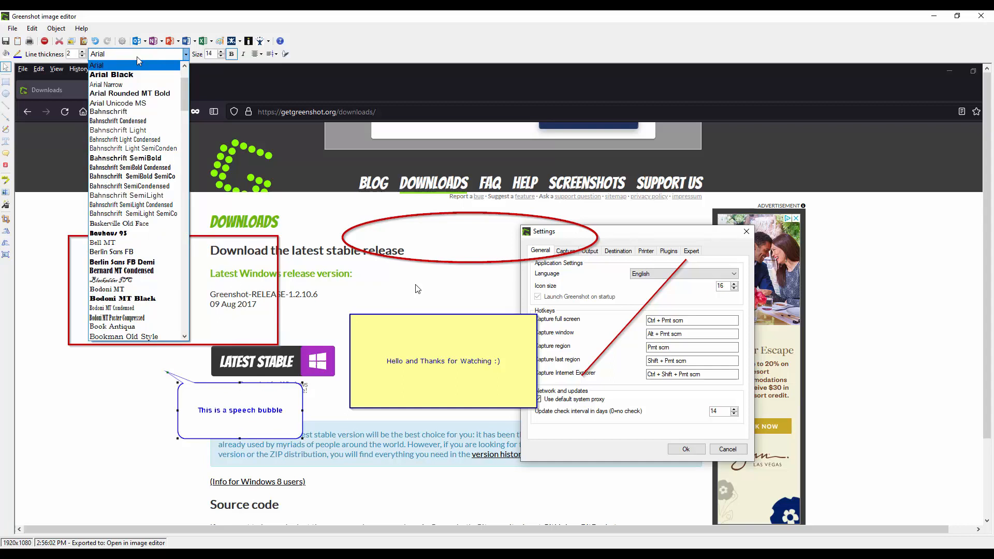
{"action": "scroll", "scroll_direction": "down", "scroll_amount": 3}
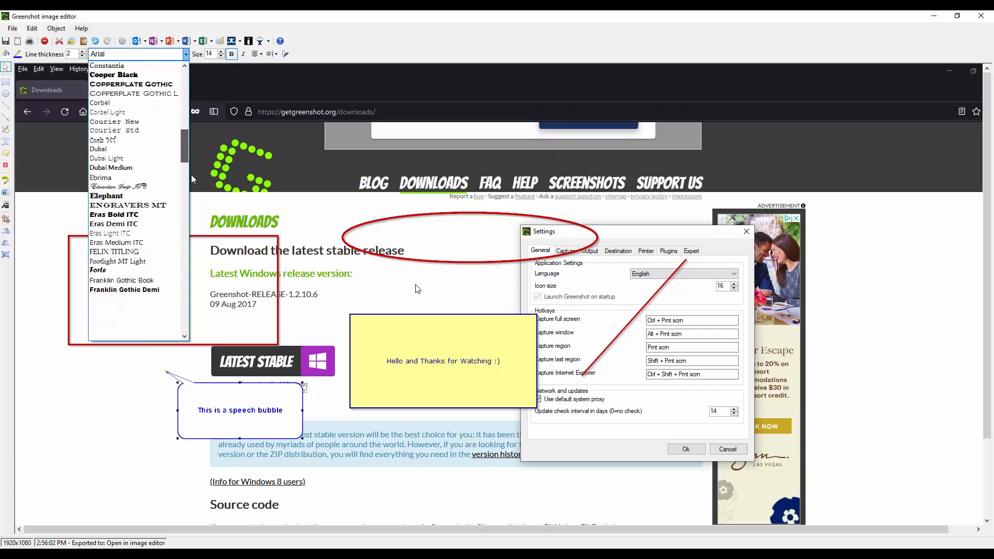
{"action": "scroll", "scroll_direction": "down", "scroll_amount": 3}
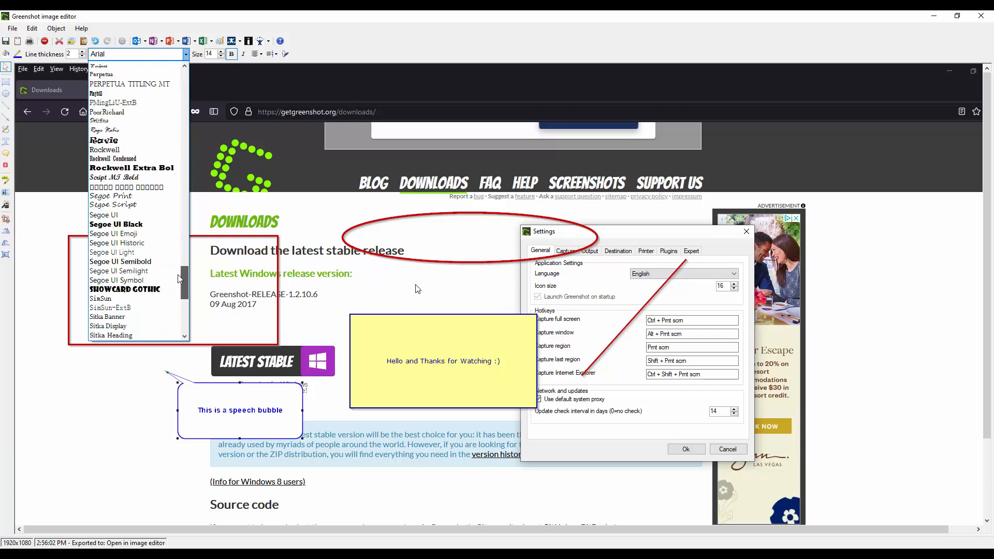
{"action": "left_click", "coordinate": [102, 216]}
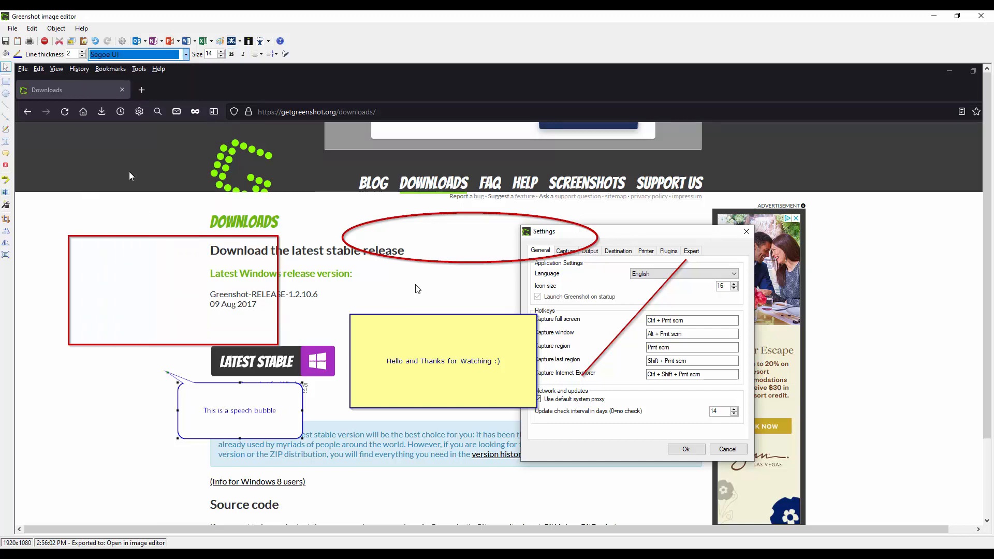
{"action": "mouse_move", "coordinate": [411, 369]}
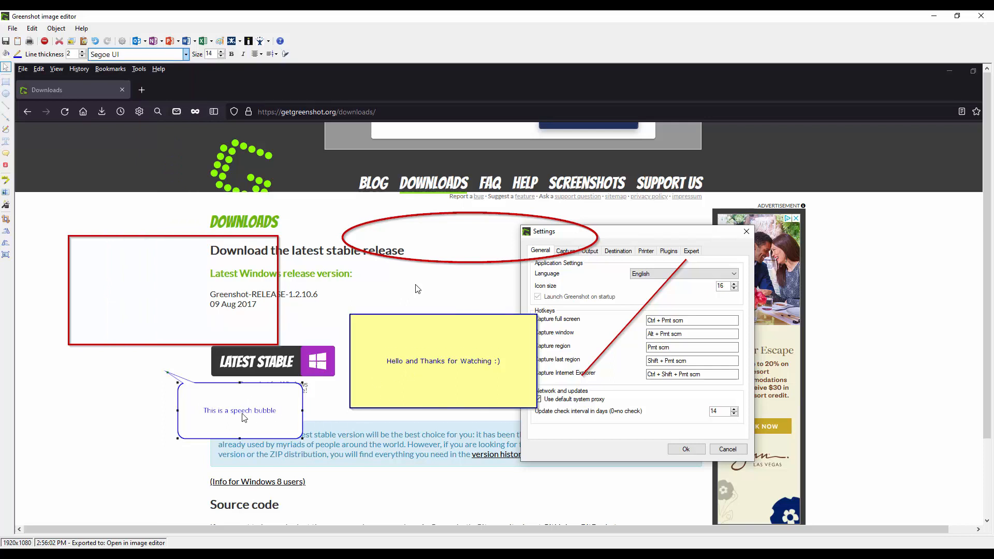
Change the speech bubble font to Verdana
{"action": "left_click", "coordinate": [185, 54]}
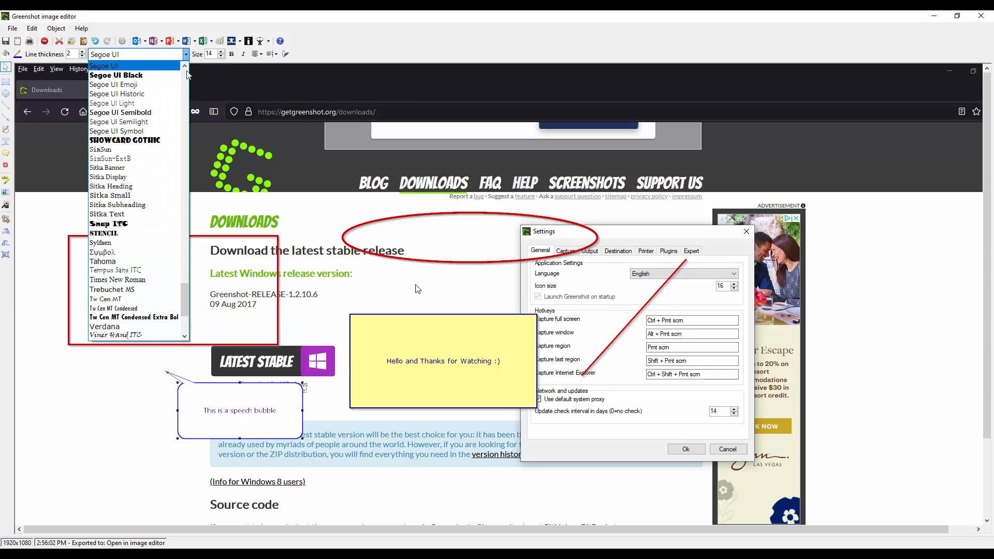
{"action": "mouse_move", "coordinate": [134, 326]}
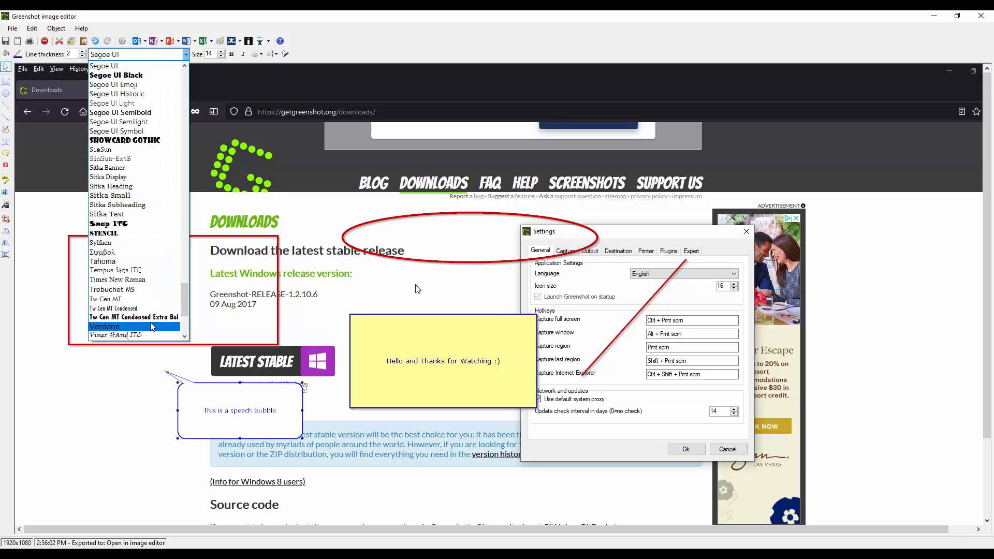
{"action": "left_click", "coordinate": [104, 326]}
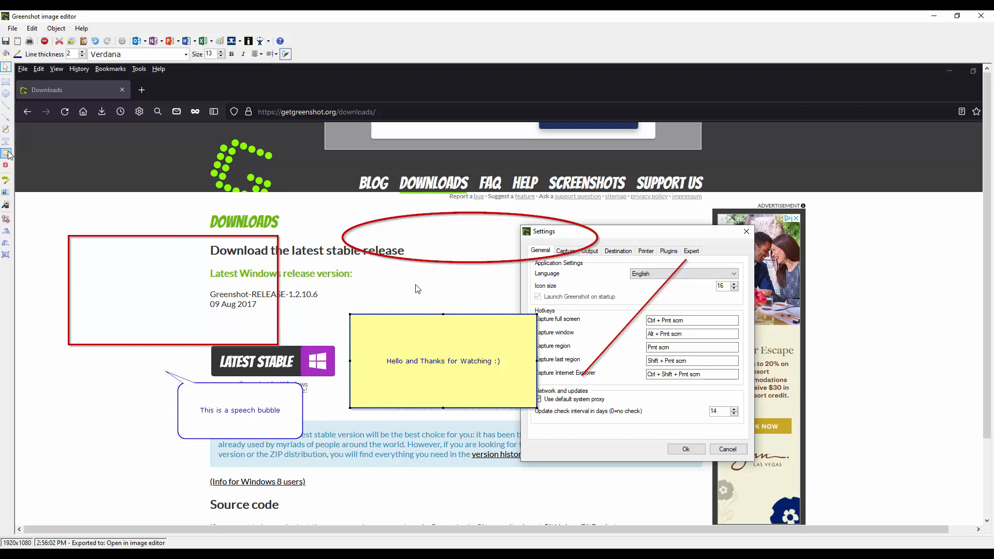
{"action": "mouse_move", "coordinate": [7, 166]}
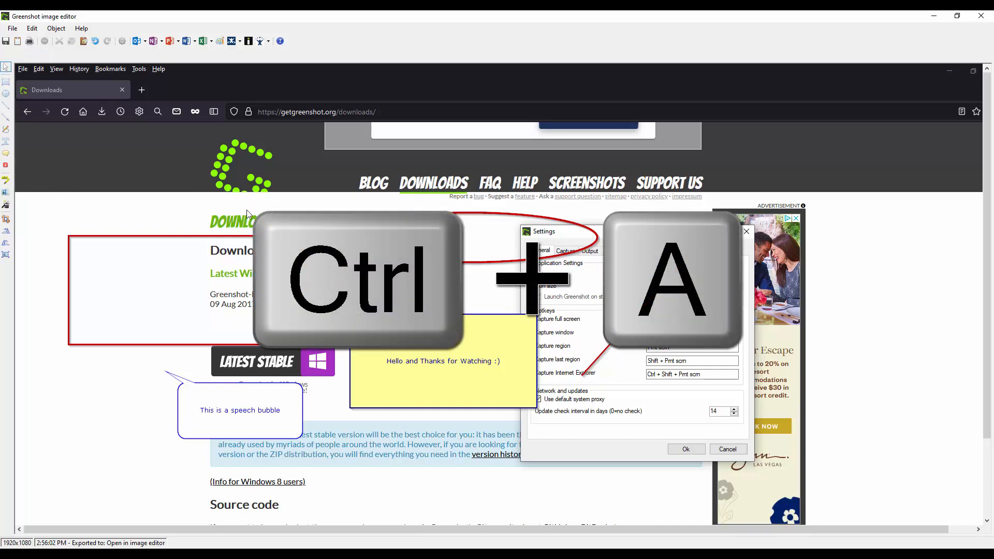
Select all annotations on the screenshot so they can be deleted
{"action": "key", "text": "ctrl+a"}
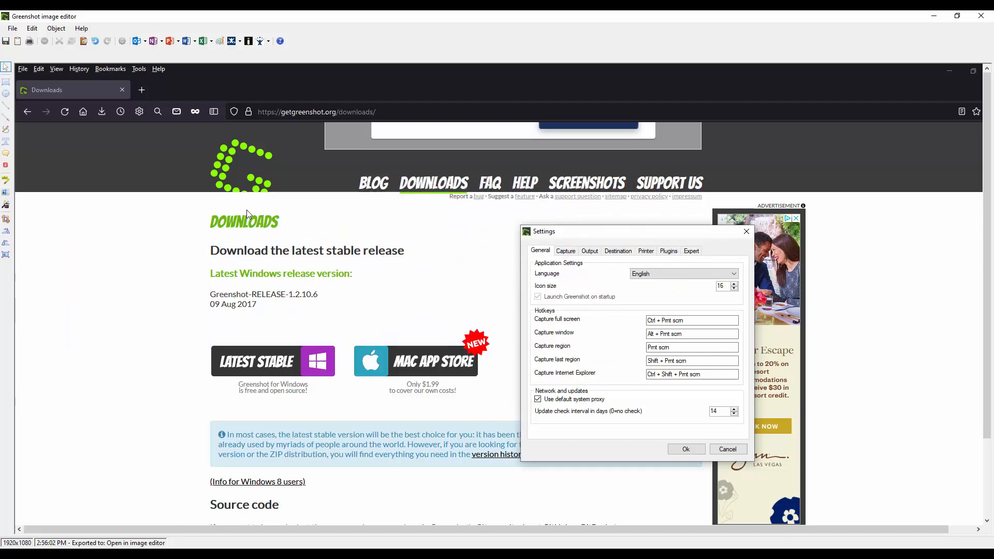
{"action": "mouse_move", "coordinate": [6, 166]}
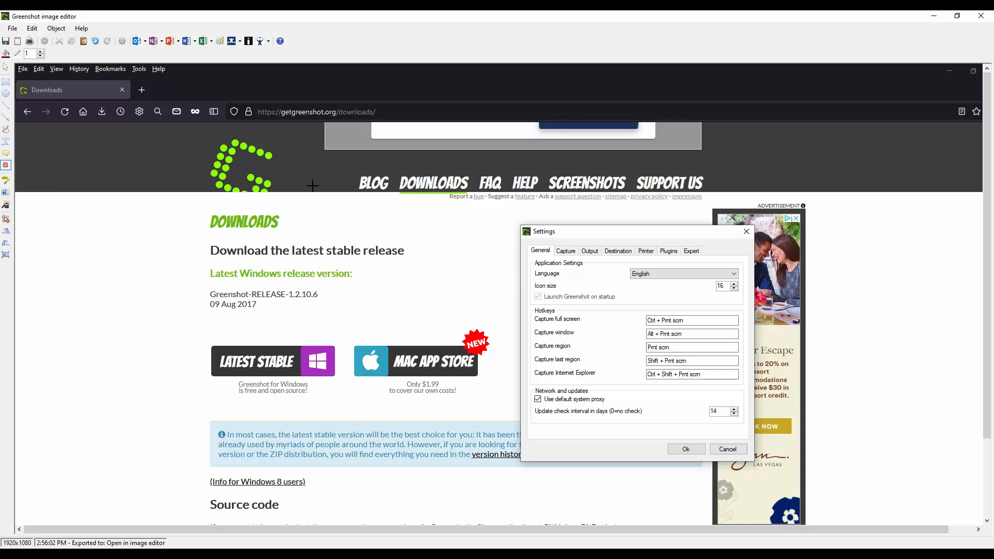
{"action": "mouse_move", "coordinate": [343, 182]}
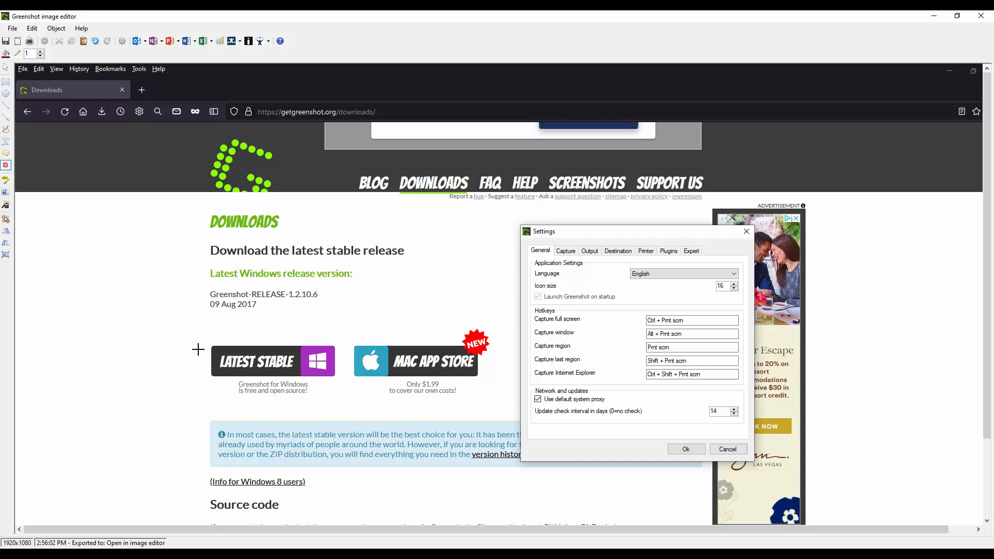
{"action": "mouse_move", "coordinate": [16, 178]}
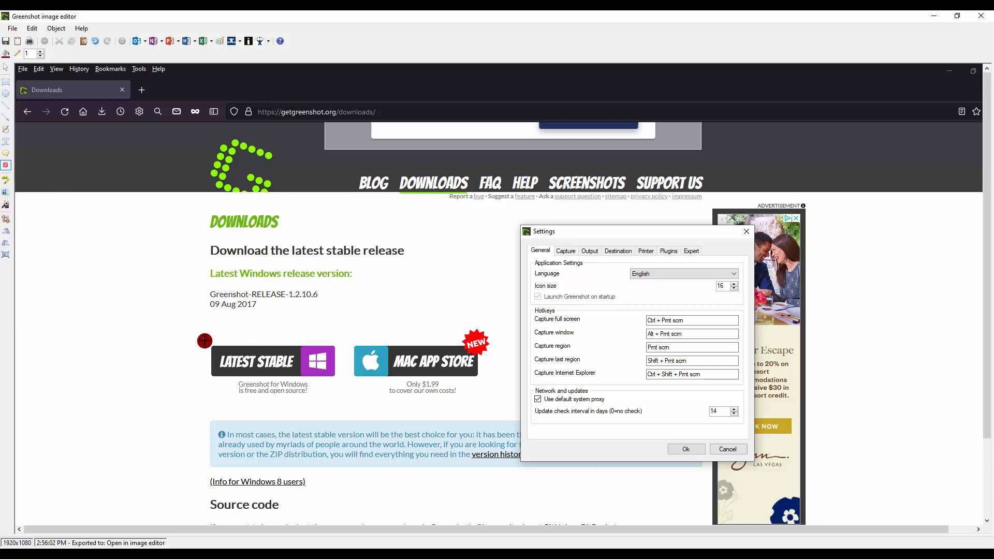
{"action": "mouse_move", "coordinate": [461, 292]}
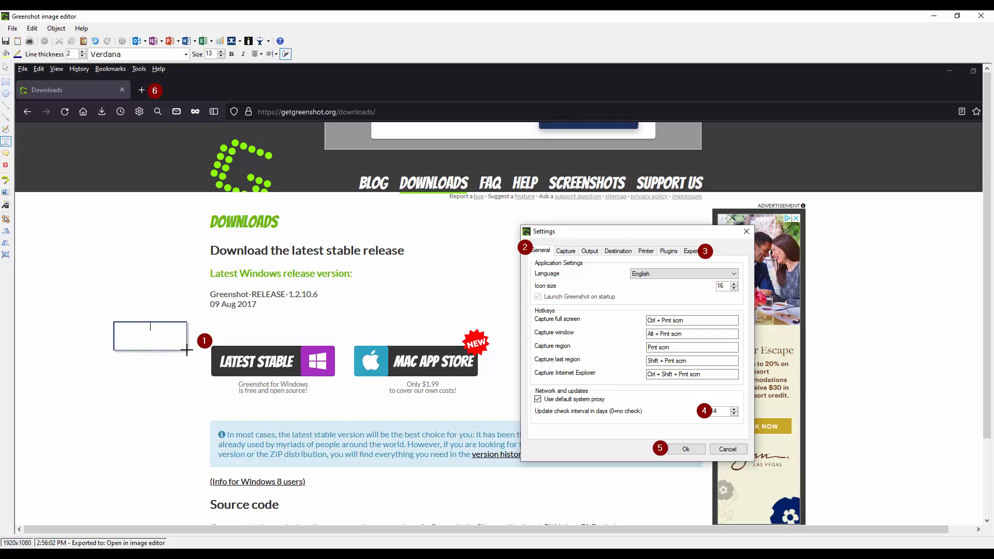
Add yellow notes 'Press here' and 'Then press this General tab' beside markers 1 and 2
{"action": "type", "text": "Pre"}
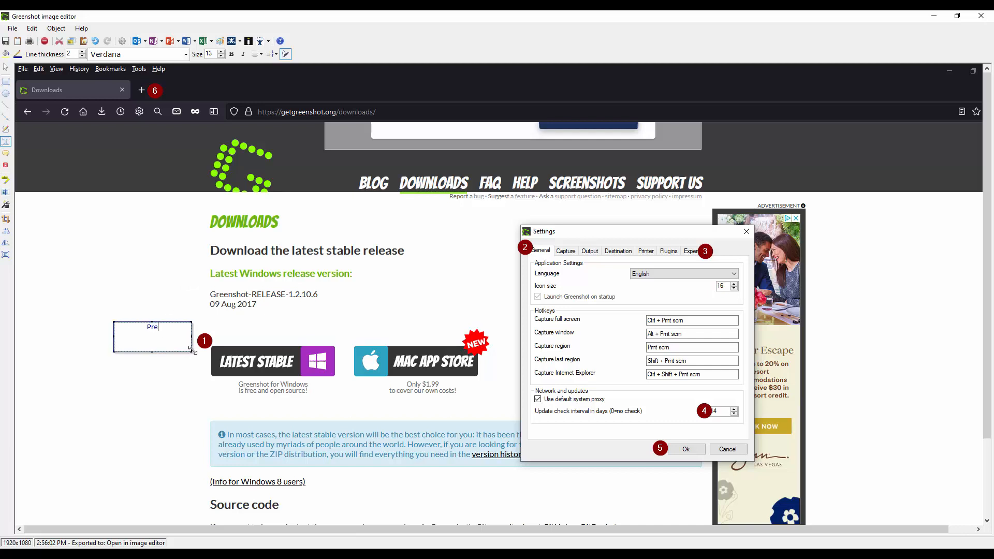
{"action": "type", "text": "ss here"}
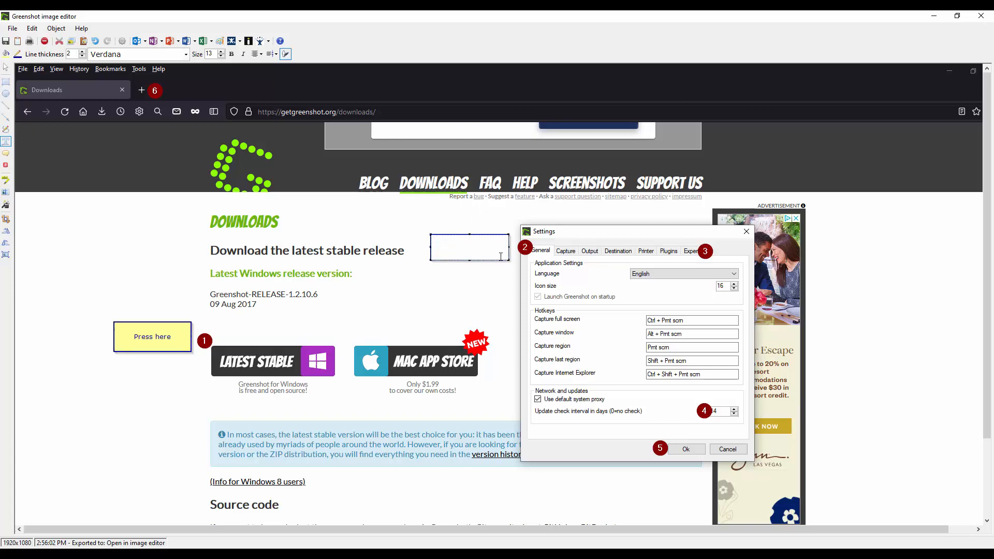
{"action": "type", "text": "Then press this General tab"}
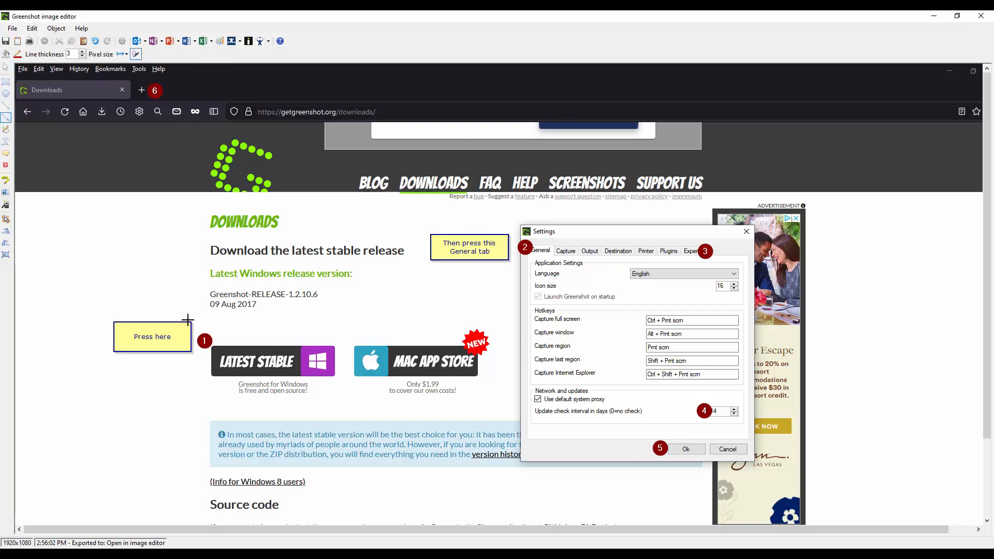
{"action": "mouse_move", "coordinate": [206, 332]}
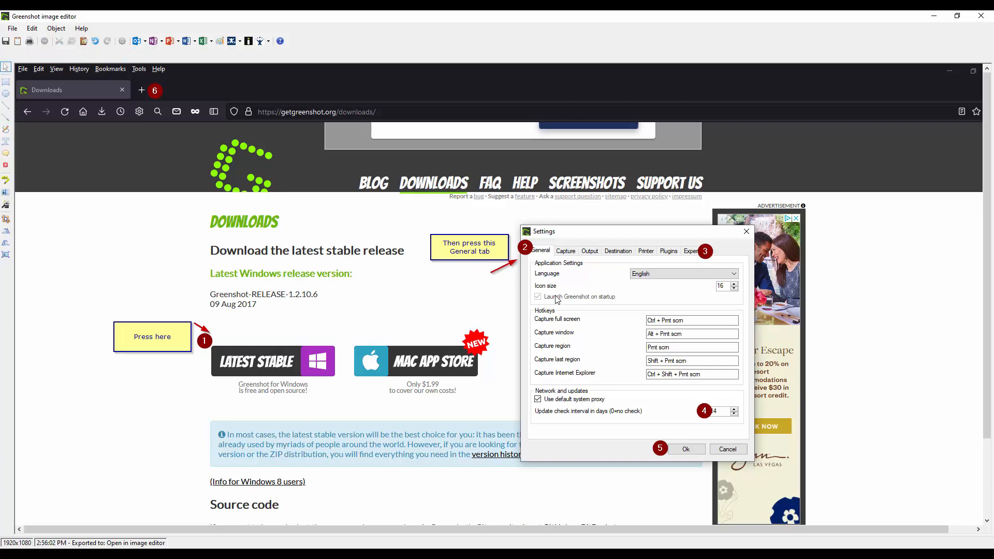
{"action": "mouse_move", "coordinate": [112, 211]}
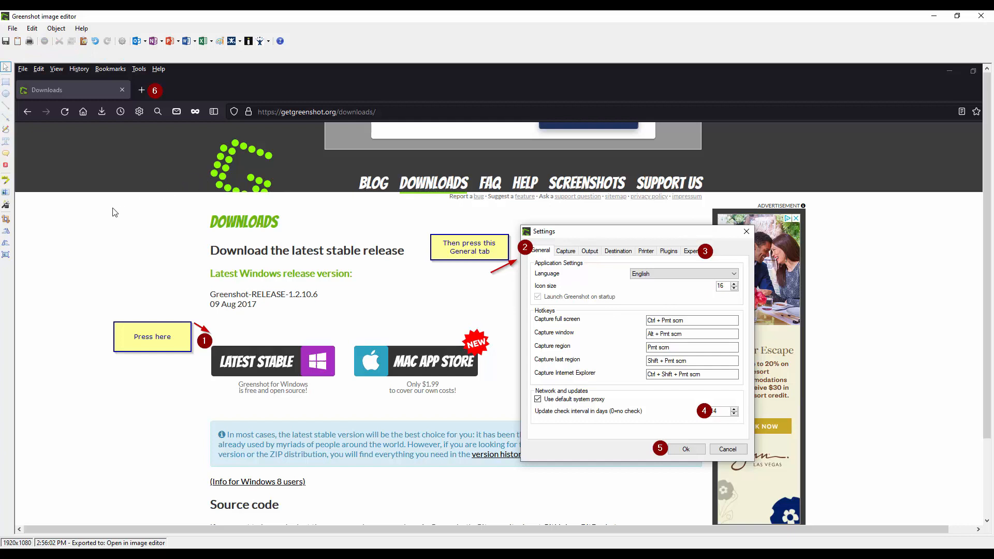
{"action": "mouse_move", "coordinate": [7, 182]}
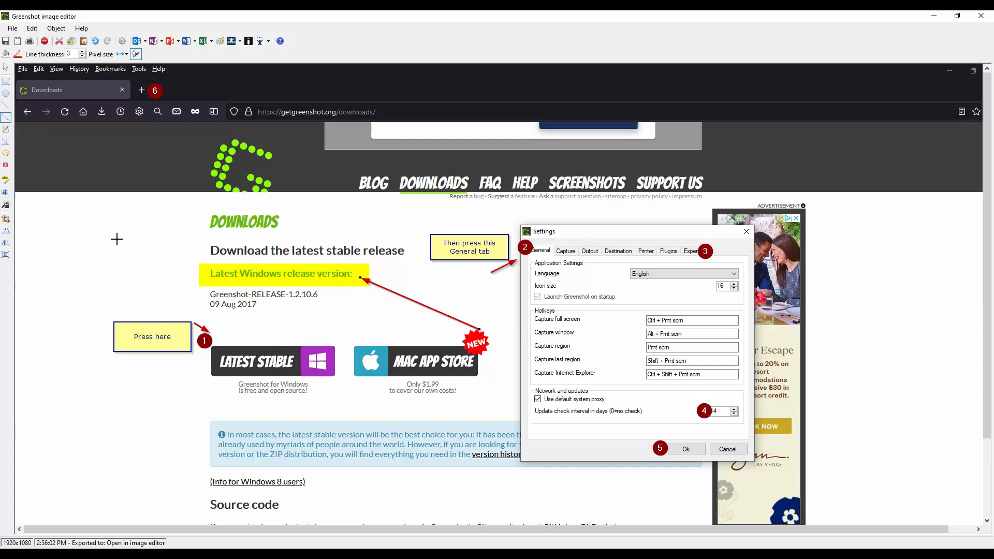
{"action": "mouse_move", "coordinate": [7, 194]}
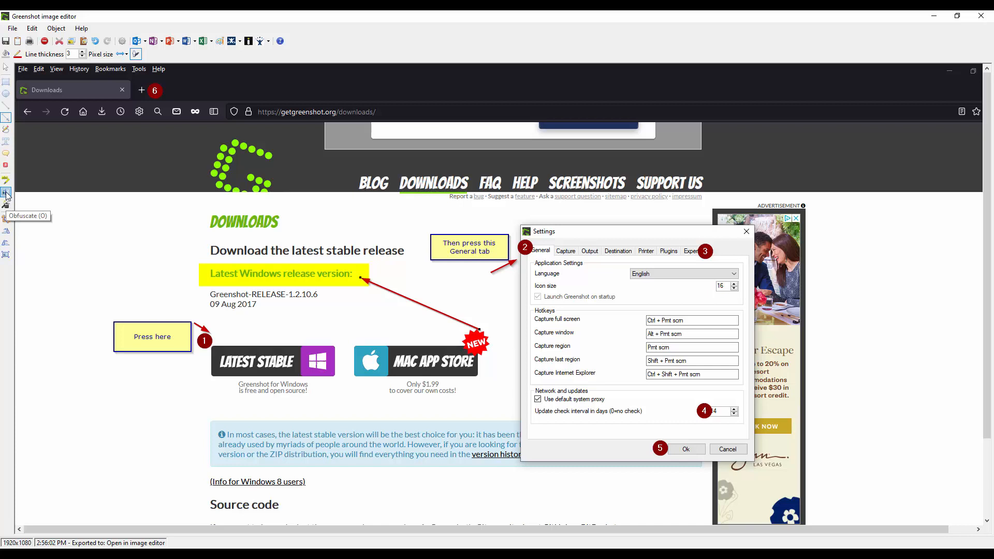
Blur the 'Download the latest stable release' heading with the Obfuscate tool
{"action": "left_click", "coordinate": [6, 193]}
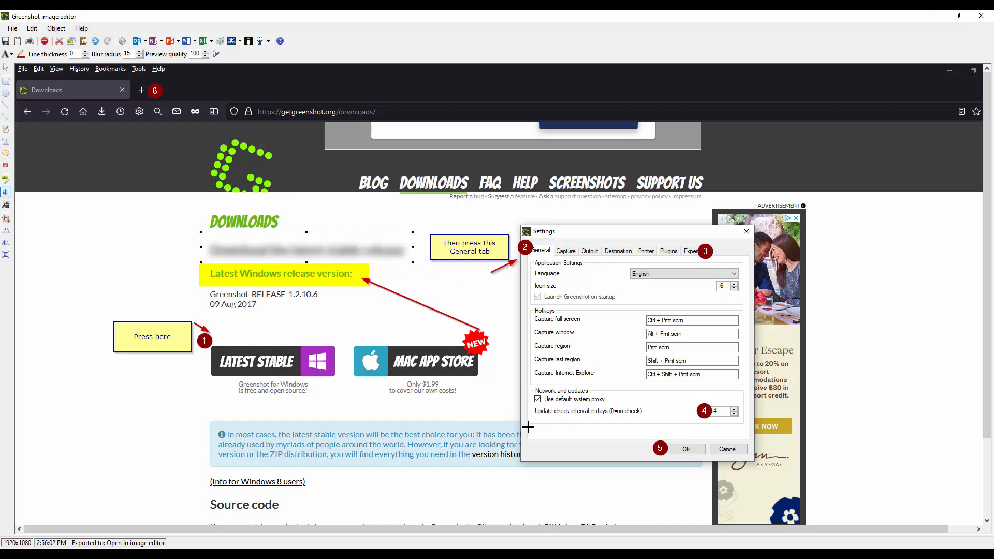
{"action": "mouse_move", "coordinate": [506, 383]}
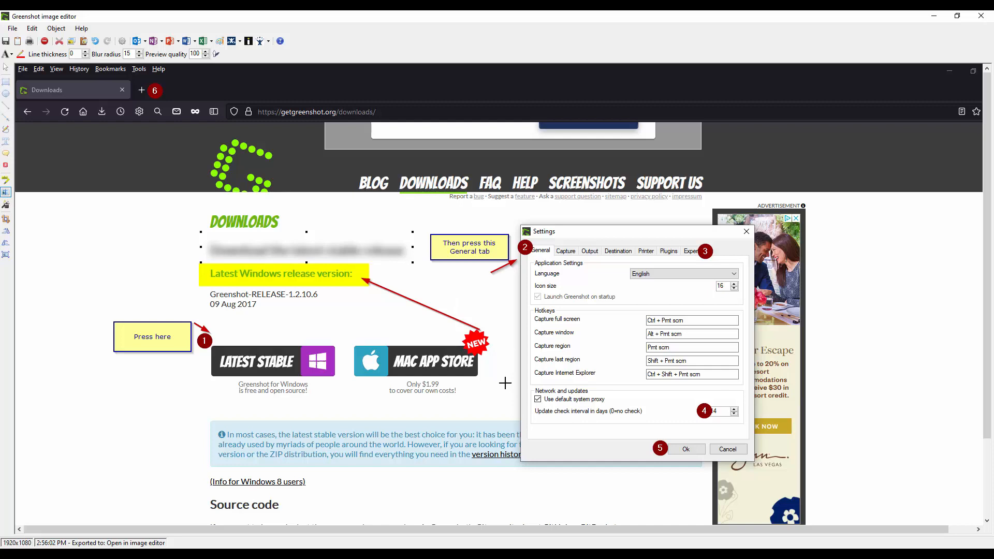
{"action": "mouse_move", "coordinate": [312, 315]}
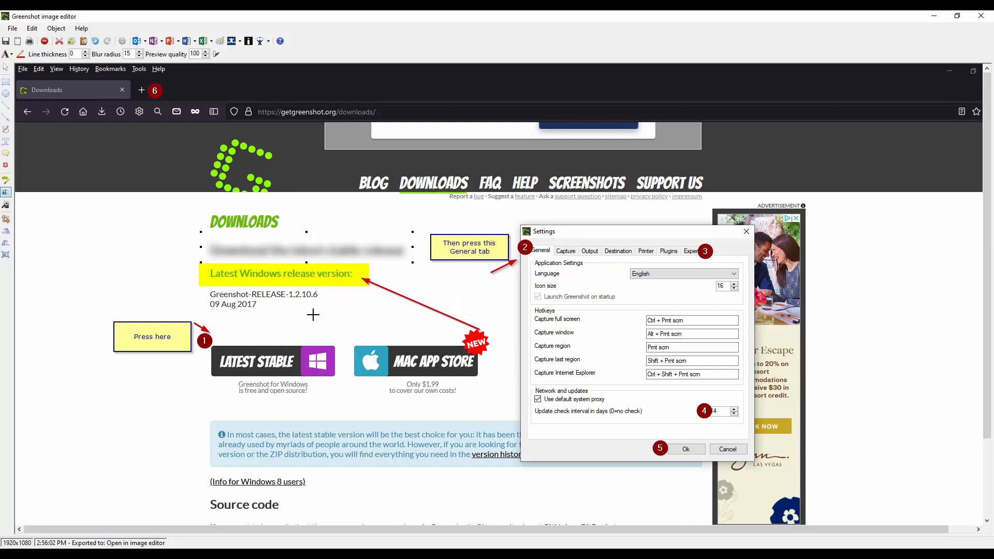
{"action": "mouse_move", "coordinate": [642, 312]}
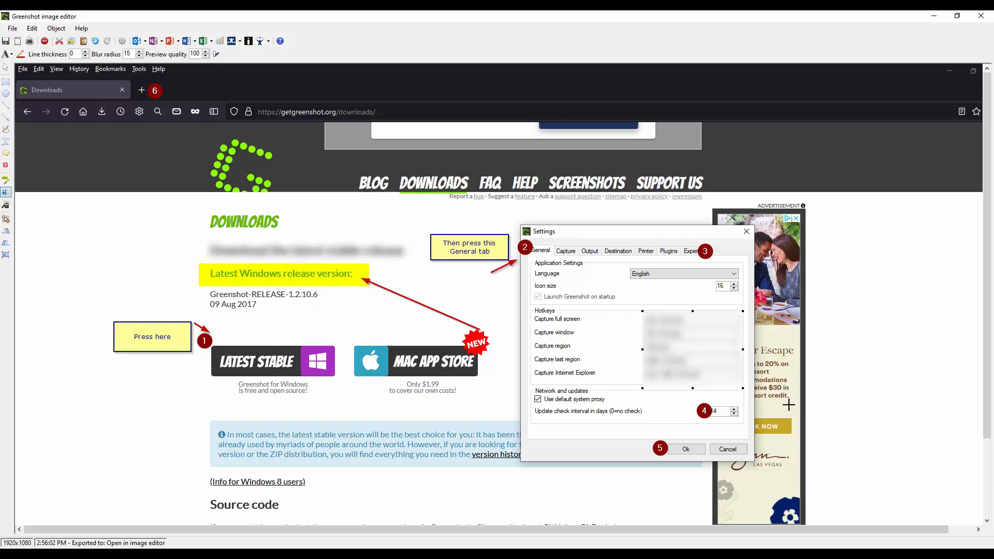
{"action": "mouse_move", "coordinate": [16, 198]}
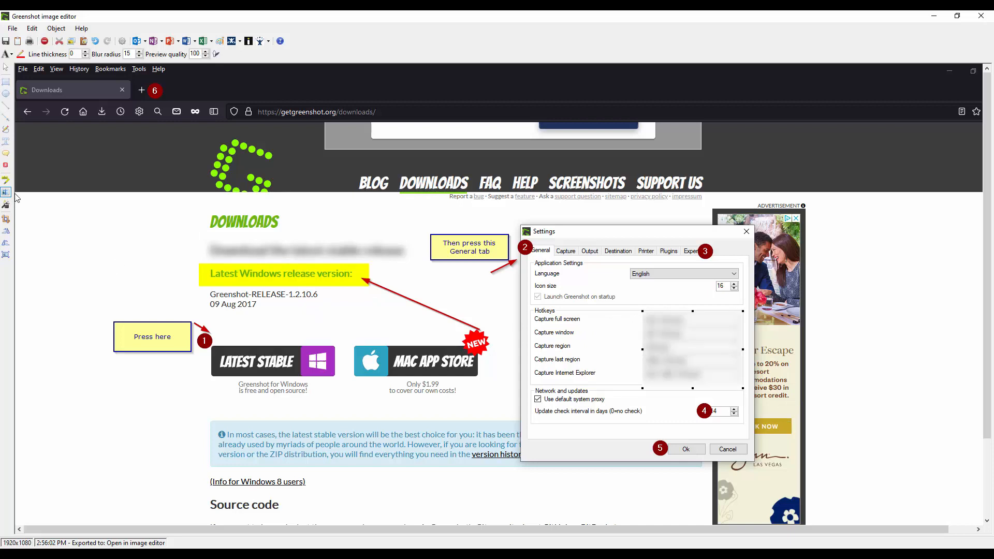
{"action": "mouse_move", "coordinate": [7, 193]}
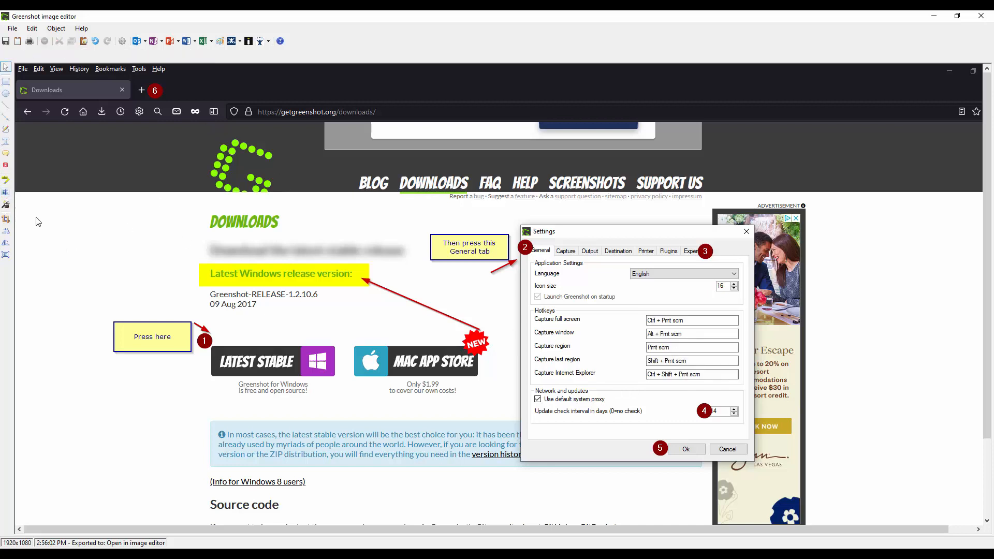
{"action": "left_click", "coordinate": [6, 192]}
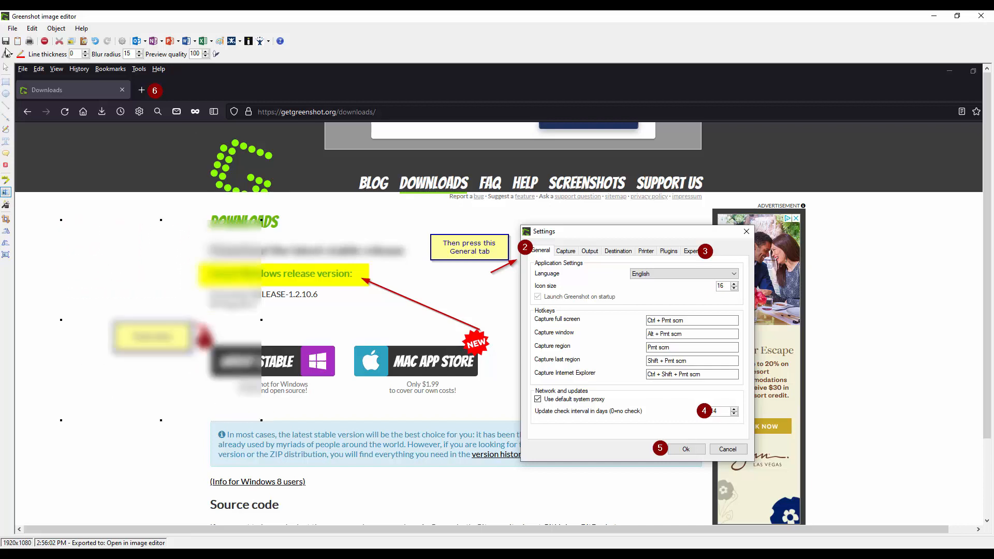
{"action": "mouse_move", "coordinate": [7, 54]}
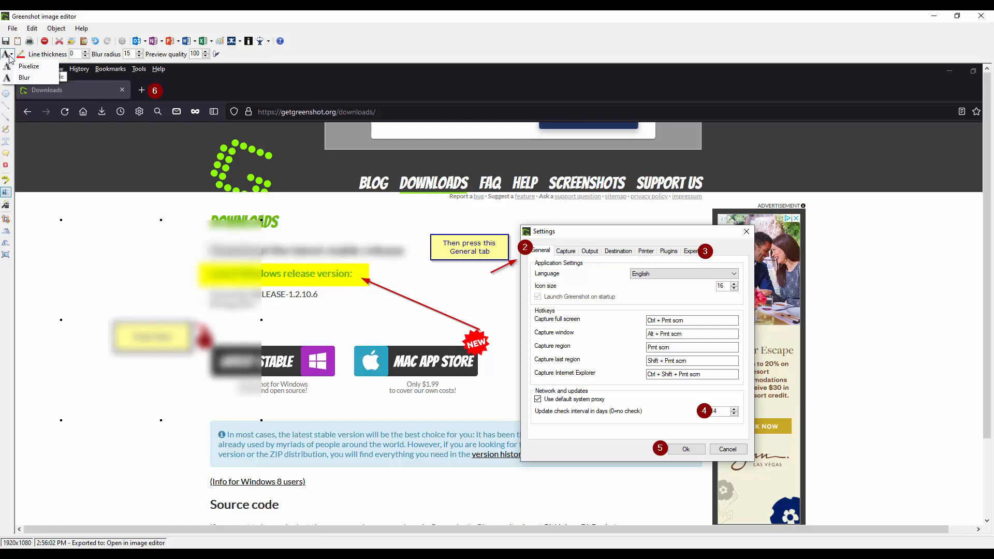
{"action": "mouse_move", "coordinate": [29, 66]}
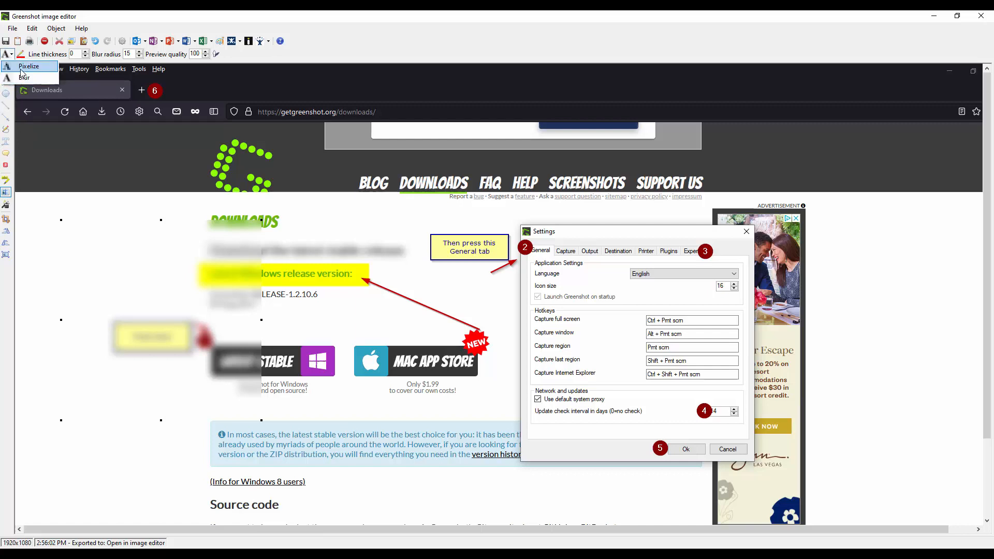
{"action": "left_click", "coordinate": [29, 66]}
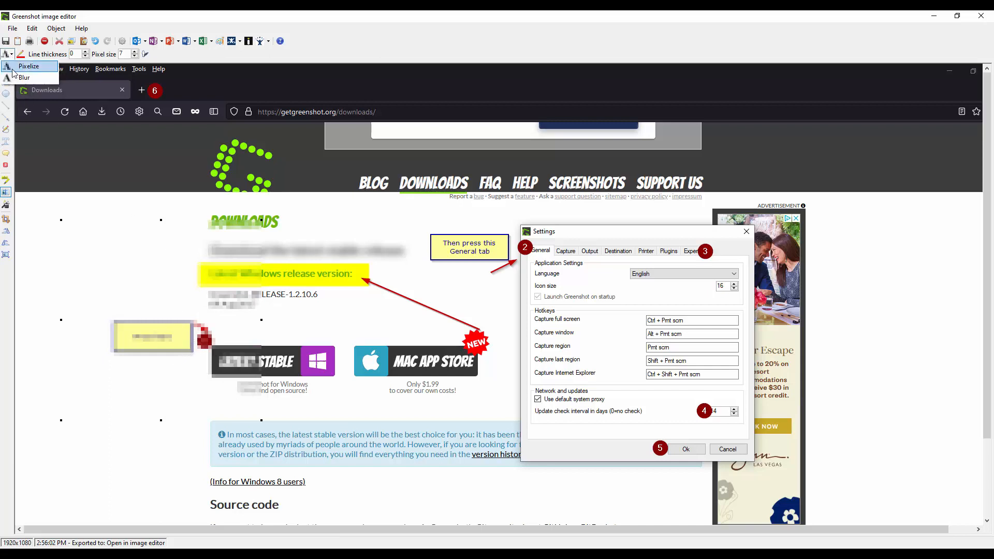
{"action": "left_click", "coordinate": [24, 78]}
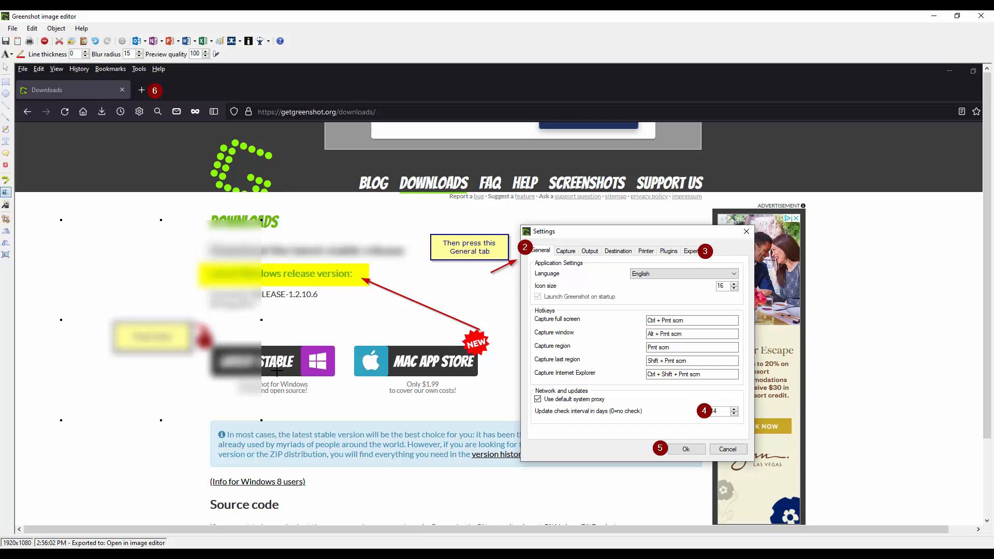
{"action": "mouse_move", "coordinate": [196, 286]}
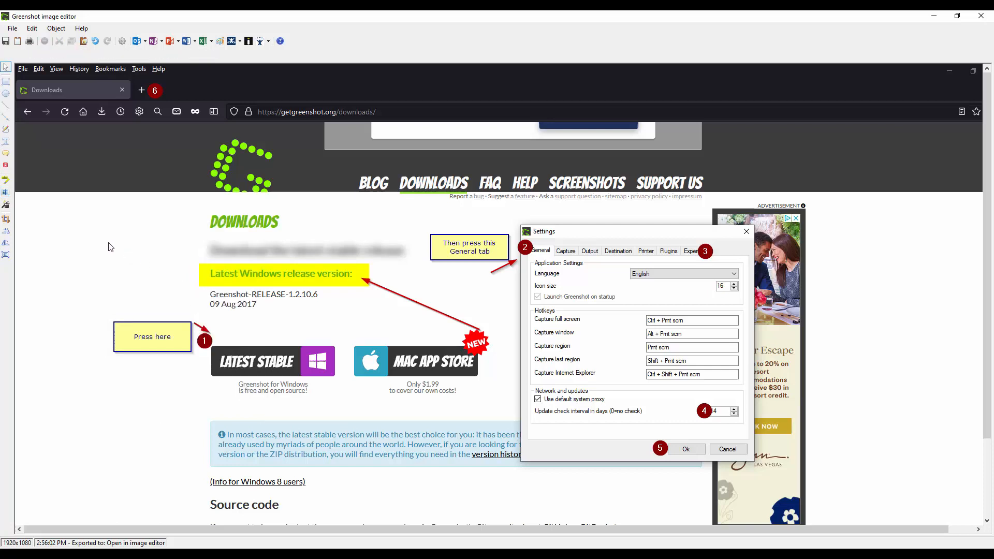
{"action": "mouse_move", "coordinate": [6, 204]}
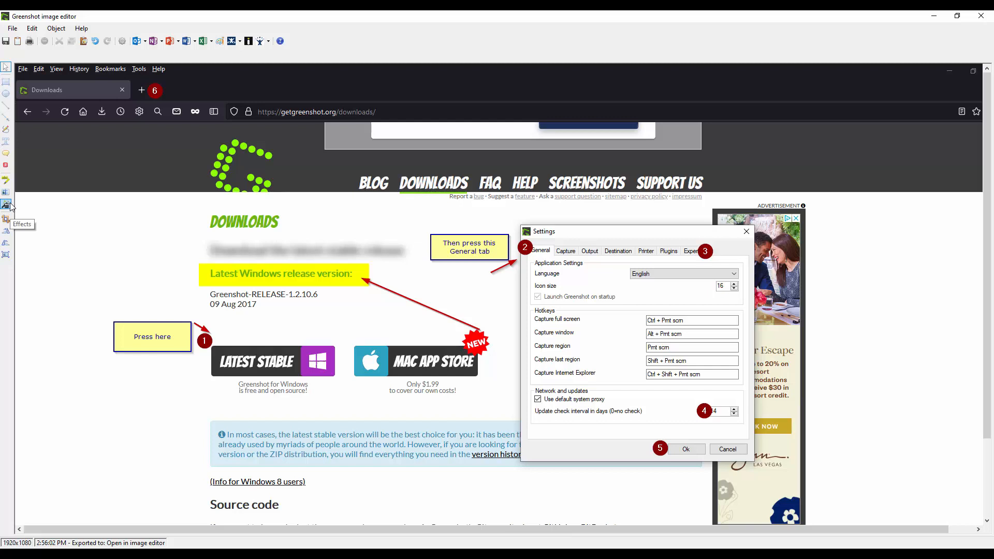
Apply the Torn edge effect from the Effects list to the capture
{"action": "left_click", "coordinate": [7, 203]}
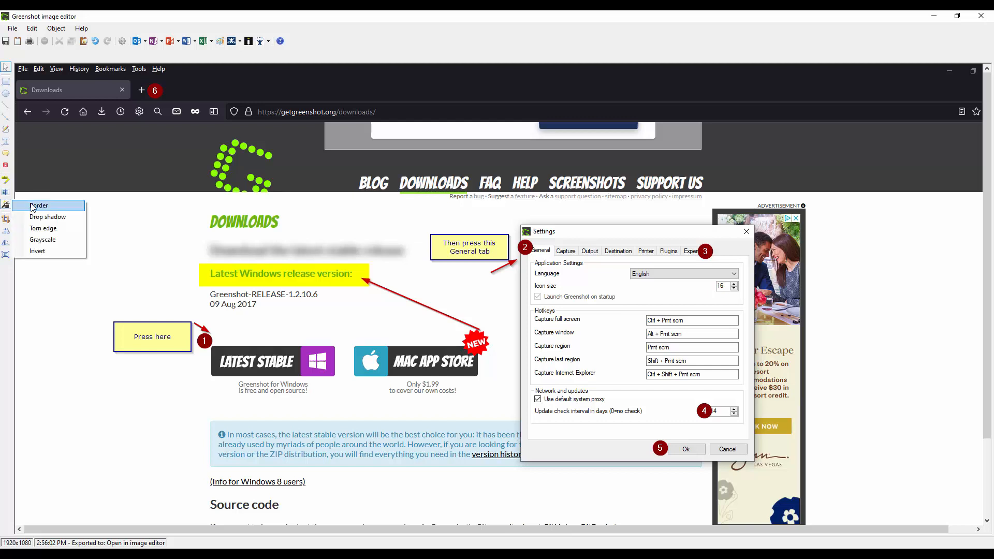
{"action": "mouse_move", "coordinate": [47, 217]}
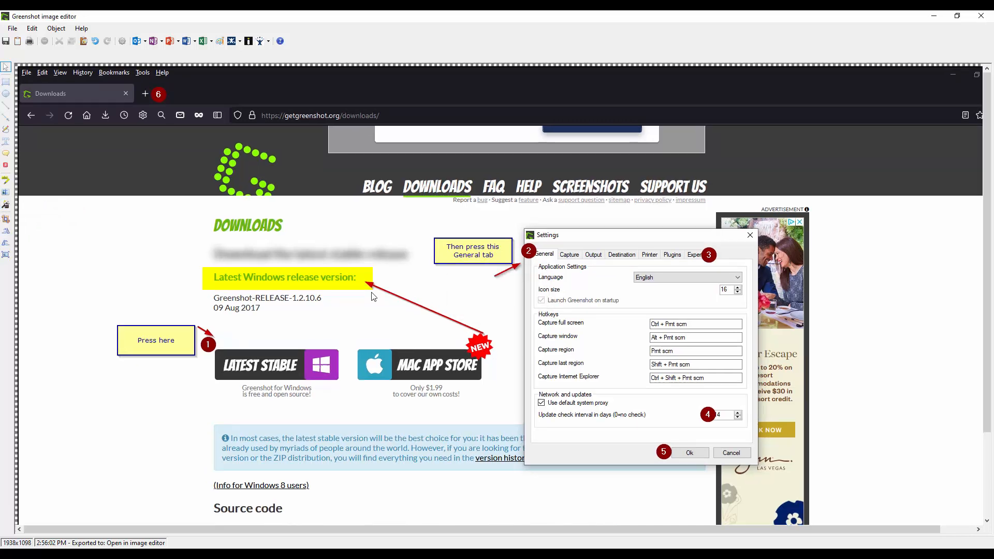
{"action": "mouse_move", "coordinate": [24, 223]}
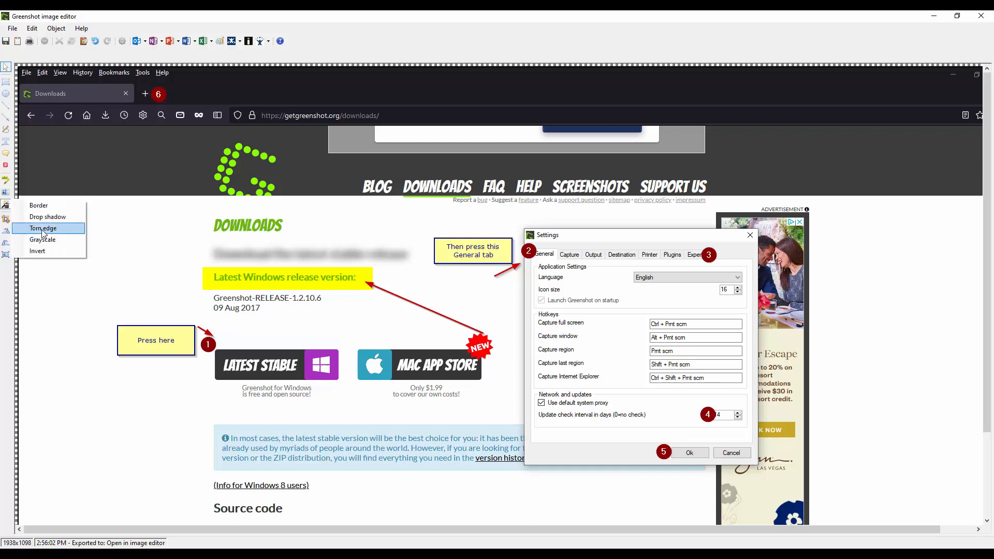
{"action": "left_click", "coordinate": [42, 228]}
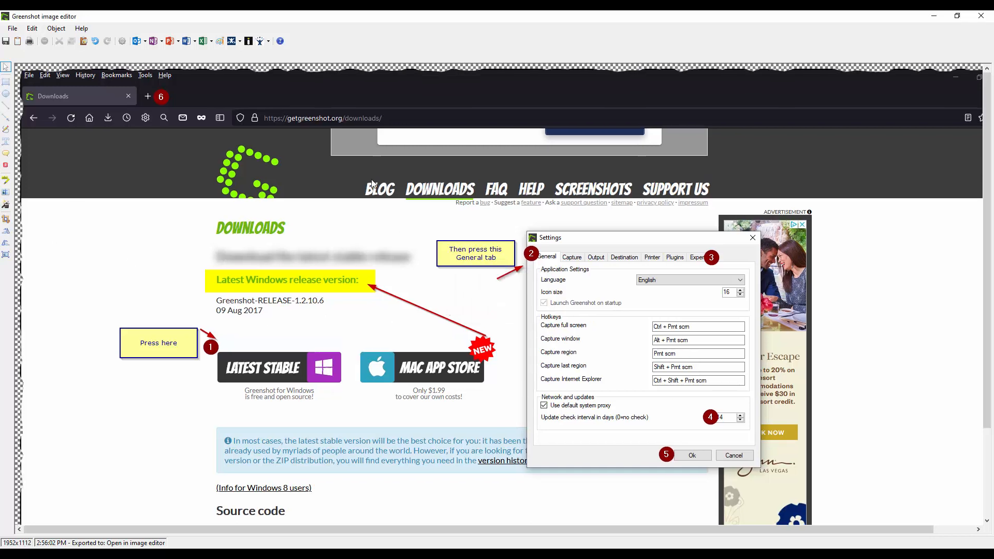
{"action": "mouse_move", "coordinate": [24, 167]}
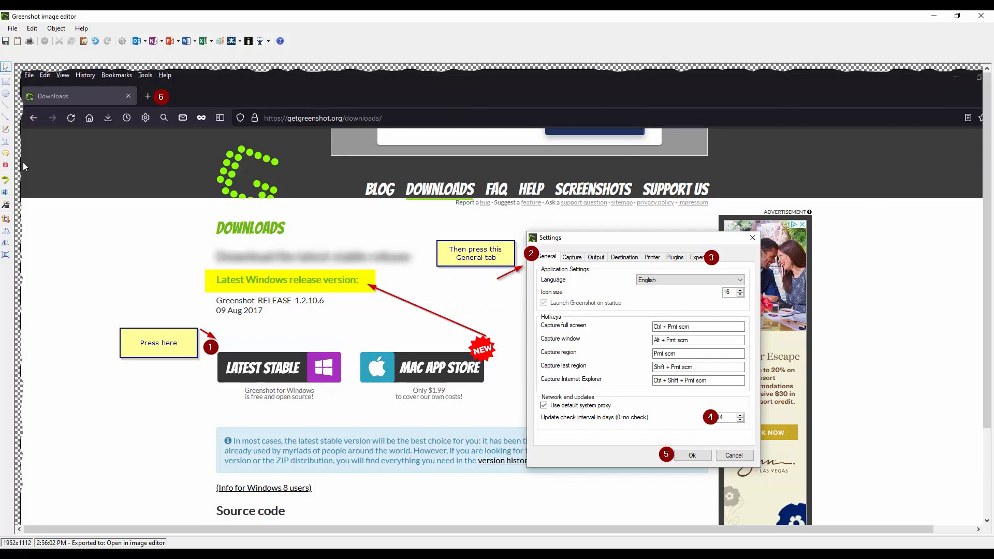
{"action": "mouse_move", "coordinate": [8, 219]}
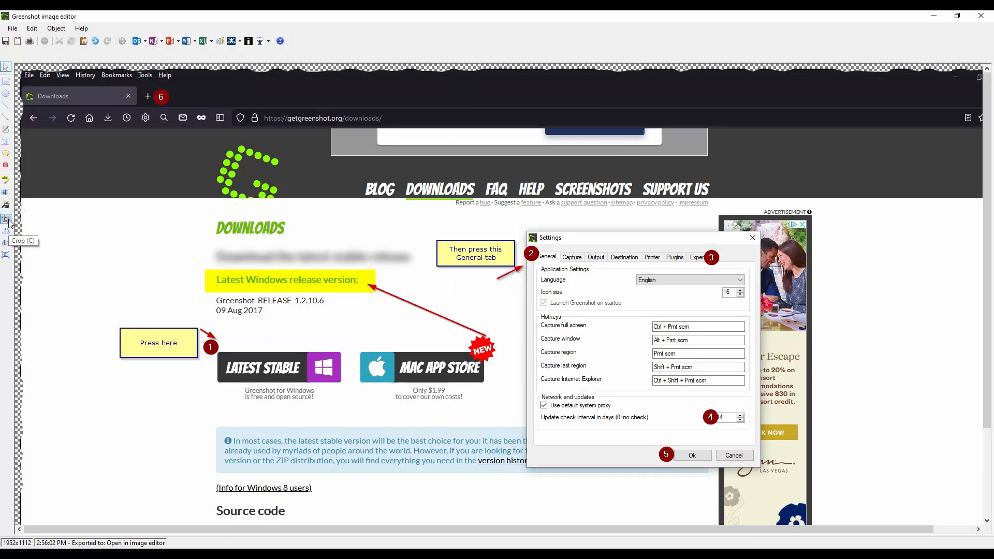
{"action": "left_click", "coordinate": [7, 219]}
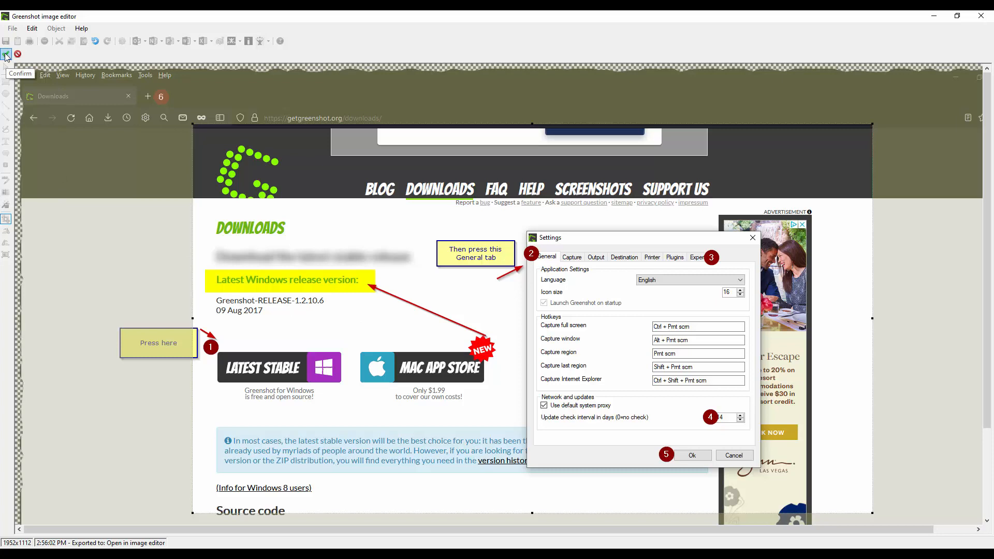
{"action": "mouse_move", "coordinate": [17, 55]}
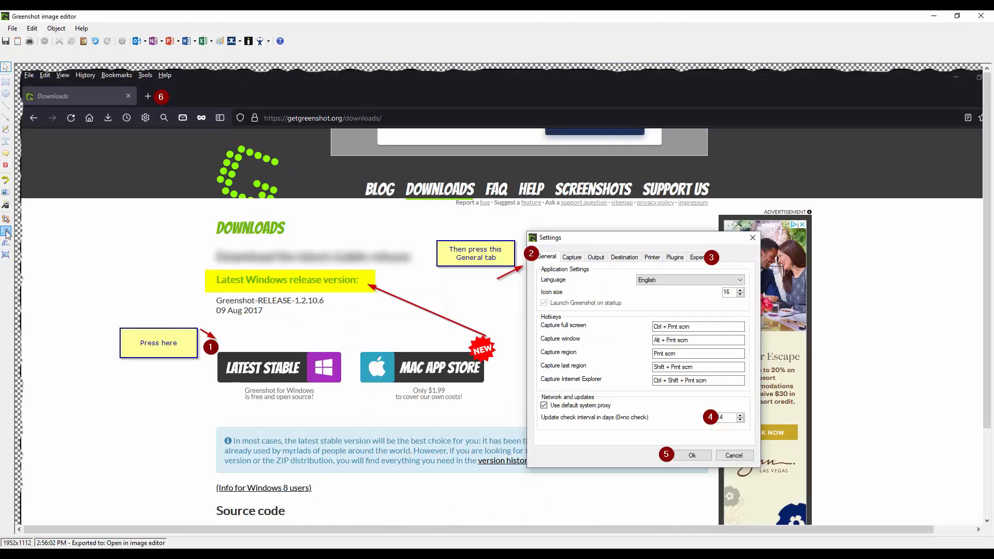
{"action": "mouse_move", "coordinate": [283, 307]}
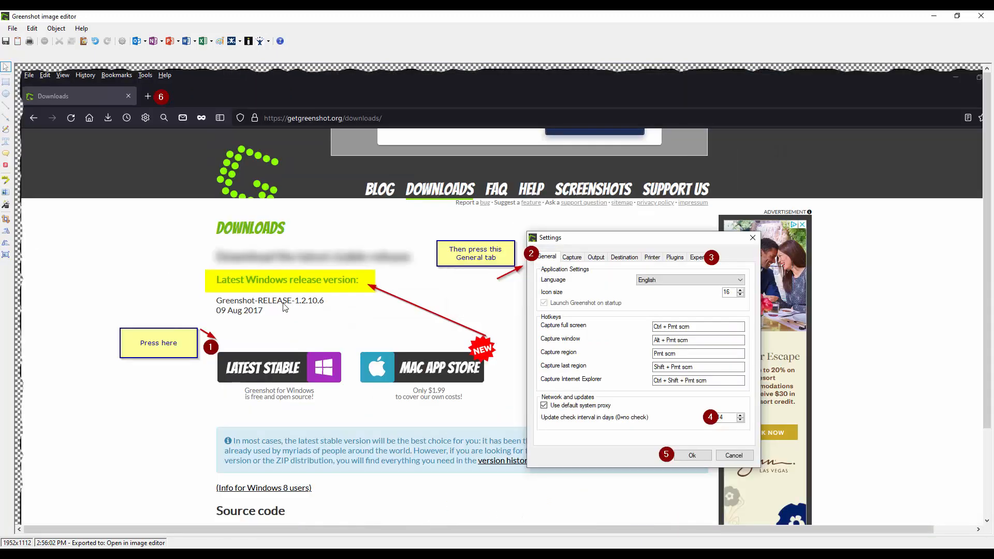
{"action": "left_click", "coordinate": [7, 242]}
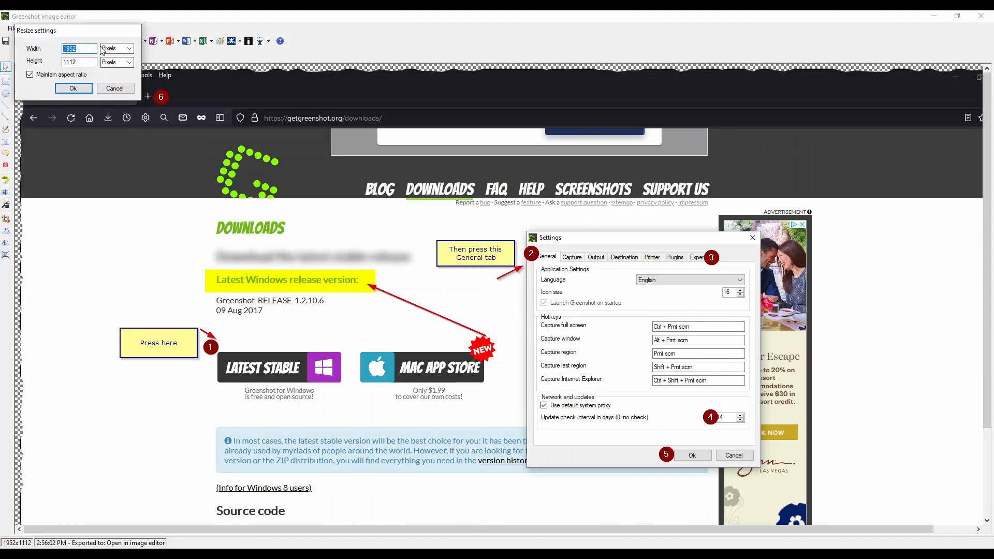
{"action": "left_click", "coordinate": [129, 49]}
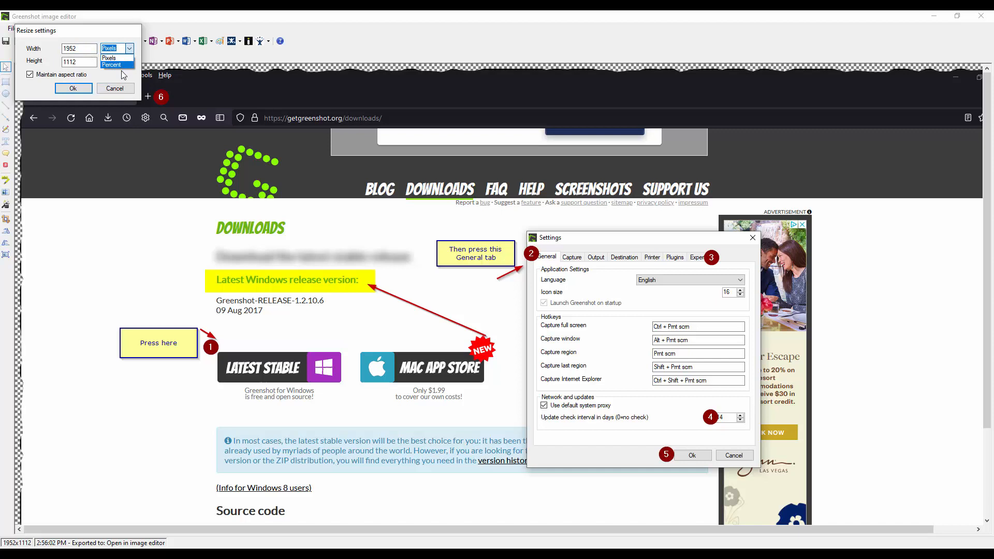
{"action": "left_click", "coordinate": [114, 88]}
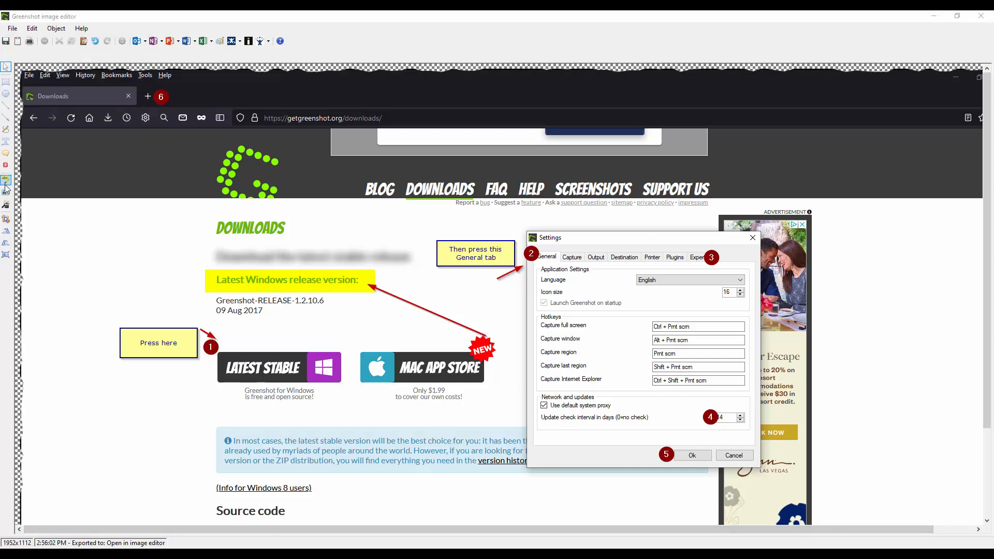
{"action": "mouse_move", "coordinate": [214, 247]}
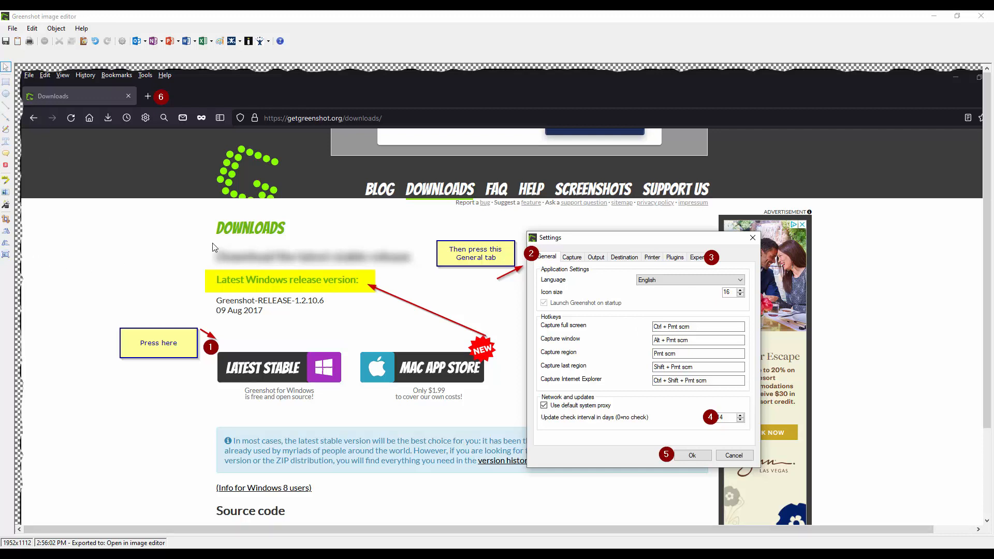
{"action": "left_click", "coordinate": [985, 15]}
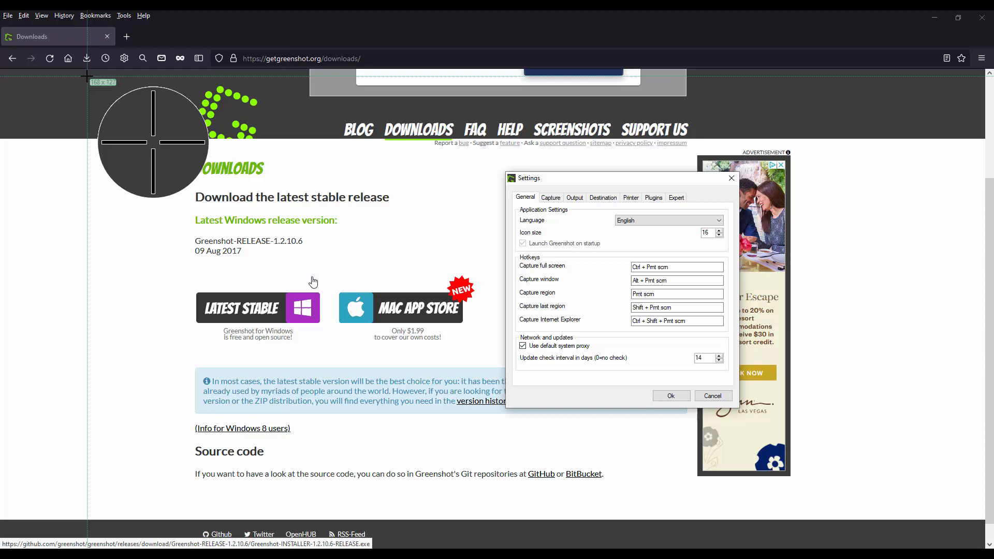
{"action": "mouse_move", "coordinate": [198, 149]}
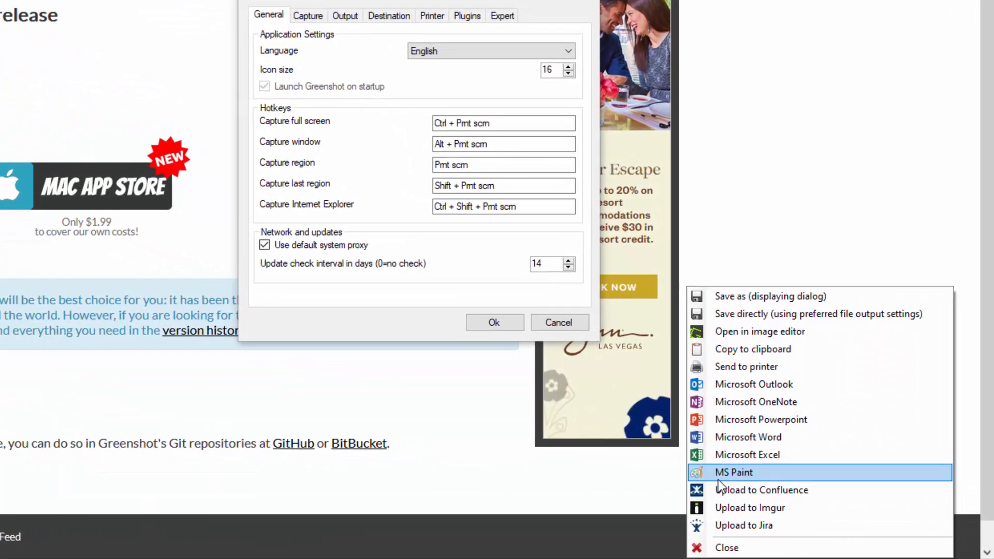
{"action": "mouse_move", "coordinate": [838, 314]}
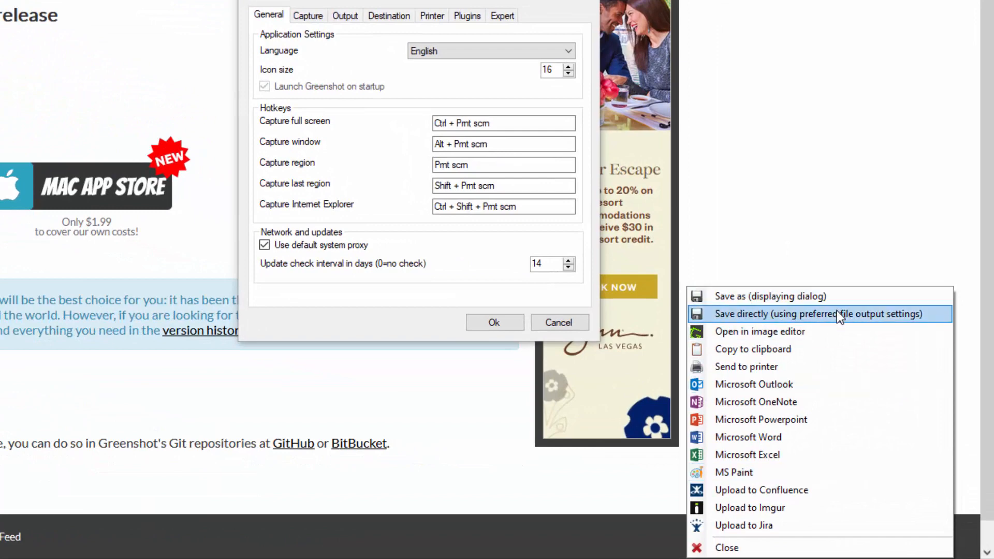
{"action": "mouse_move", "coordinate": [791, 296]}
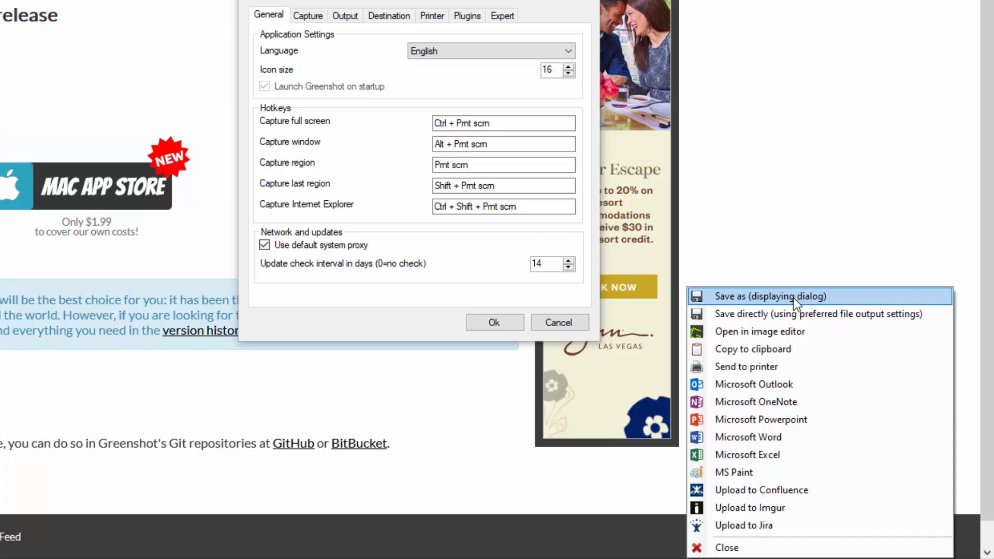
{"action": "mouse_move", "coordinate": [758, 314]}
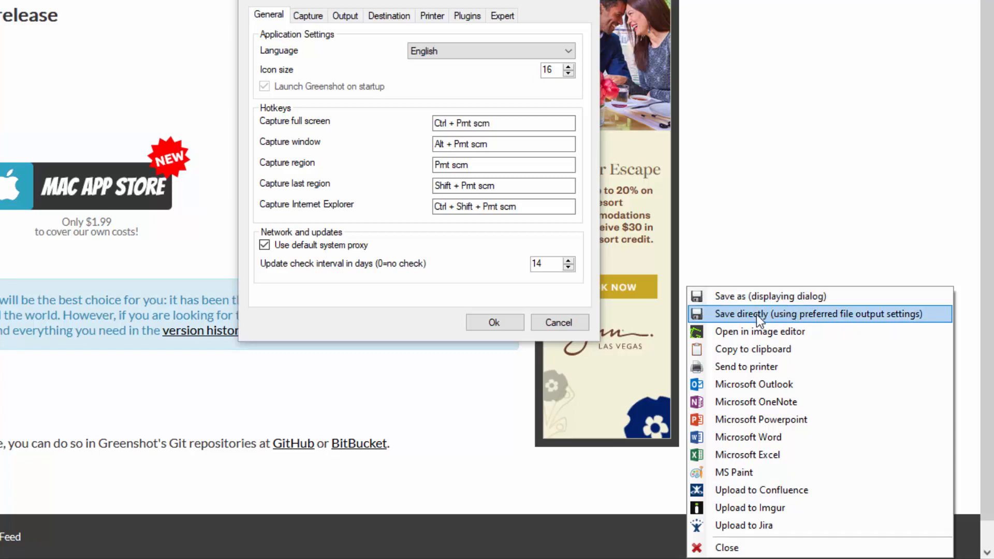
{"action": "mouse_move", "coordinate": [798, 324]}
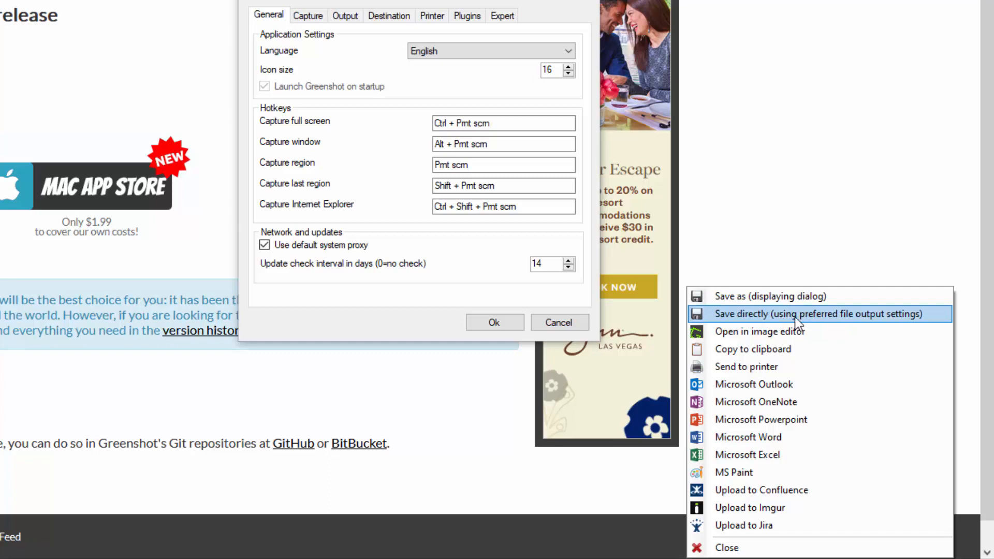
{"action": "mouse_move", "coordinate": [815, 323]}
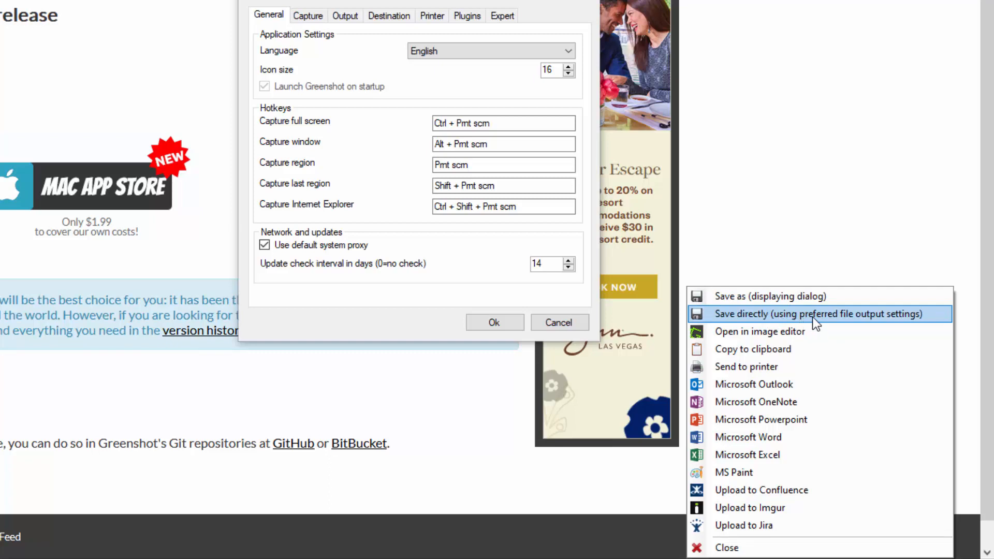
{"action": "mouse_move", "coordinate": [848, 324]}
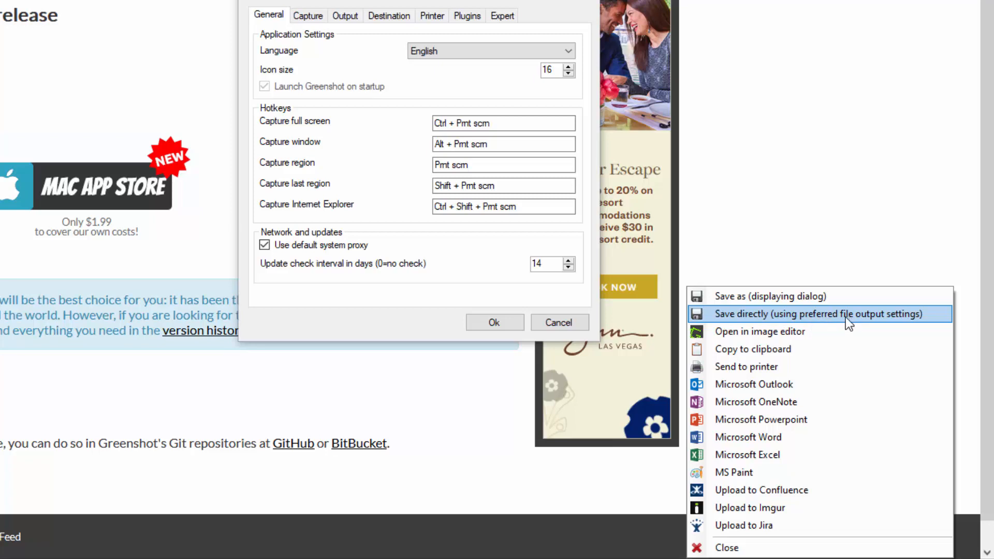
{"action": "mouse_move", "coordinate": [759, 332]}
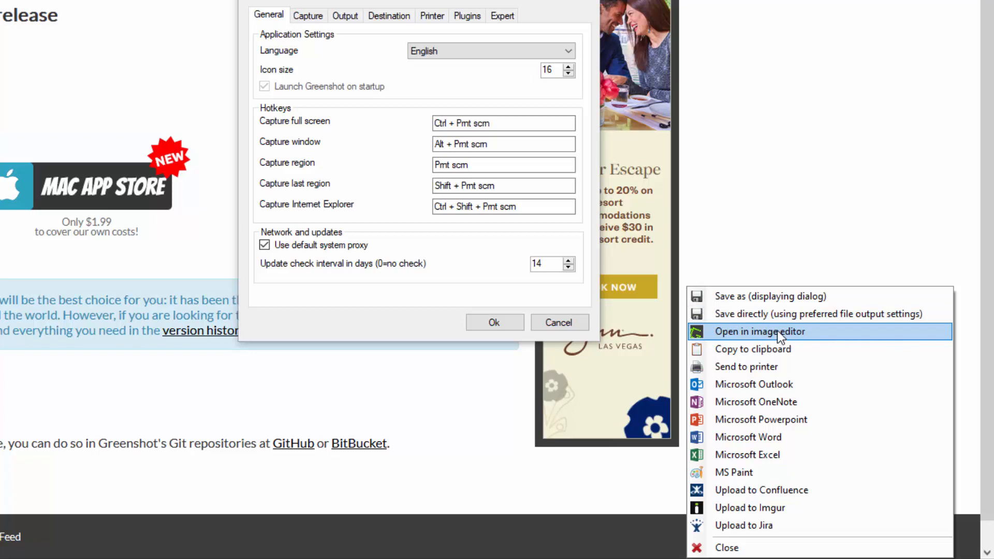
{"action": "mouse_move", "coordinate": [752, 349]}
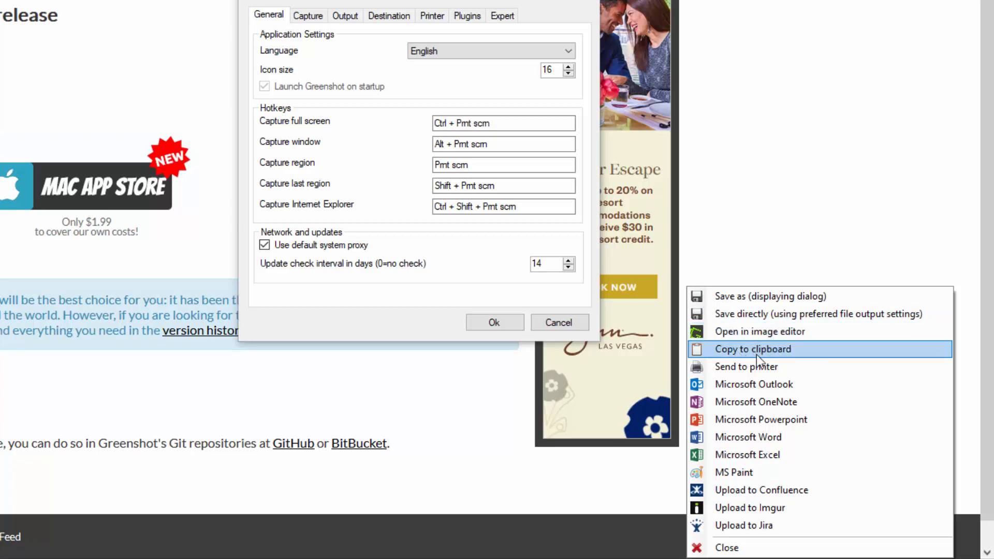
{"action": "mouse_move", "coordinate": [755, 355]}
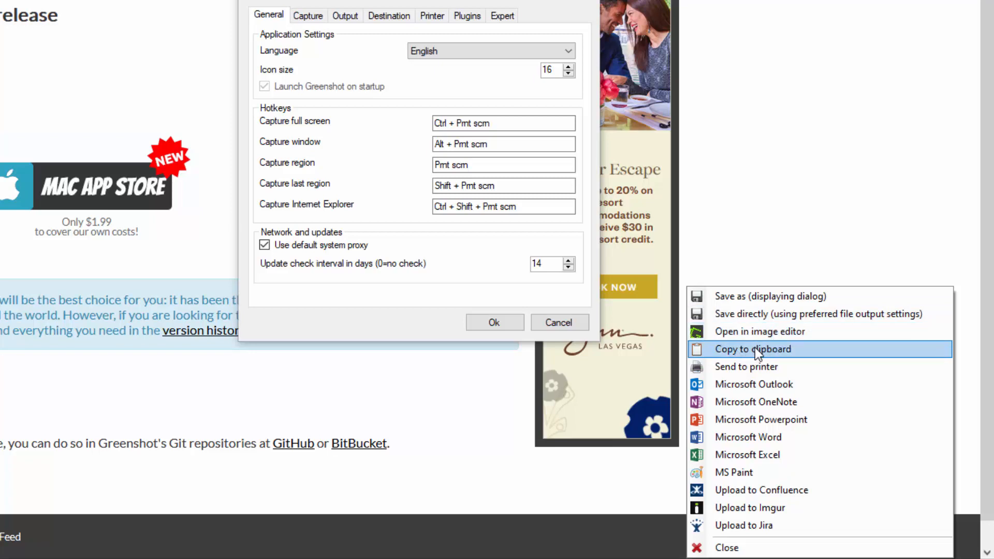
{"action": "mouse_move", "coordinate": [814, 390]}
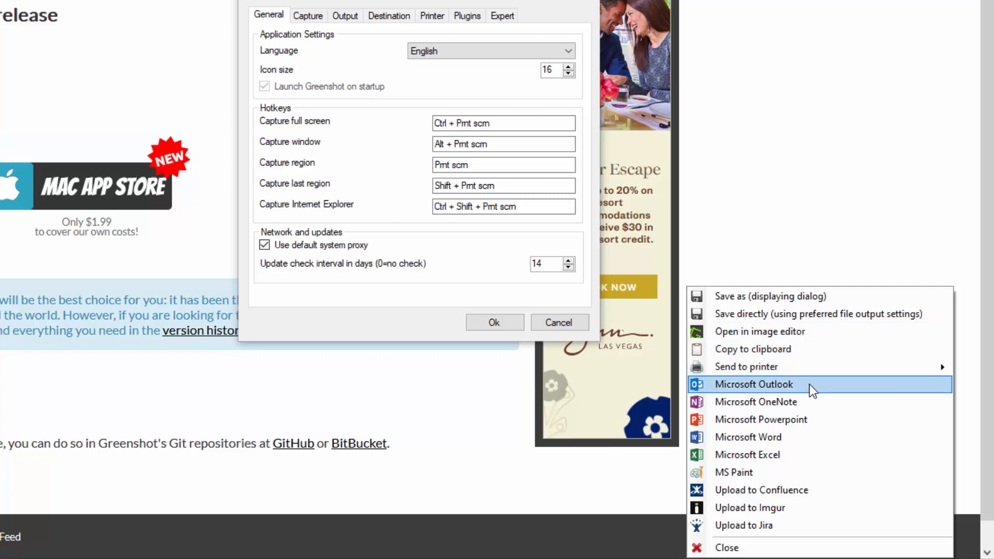
{"action": "mouse_move", "coordinate": [807, 398]}
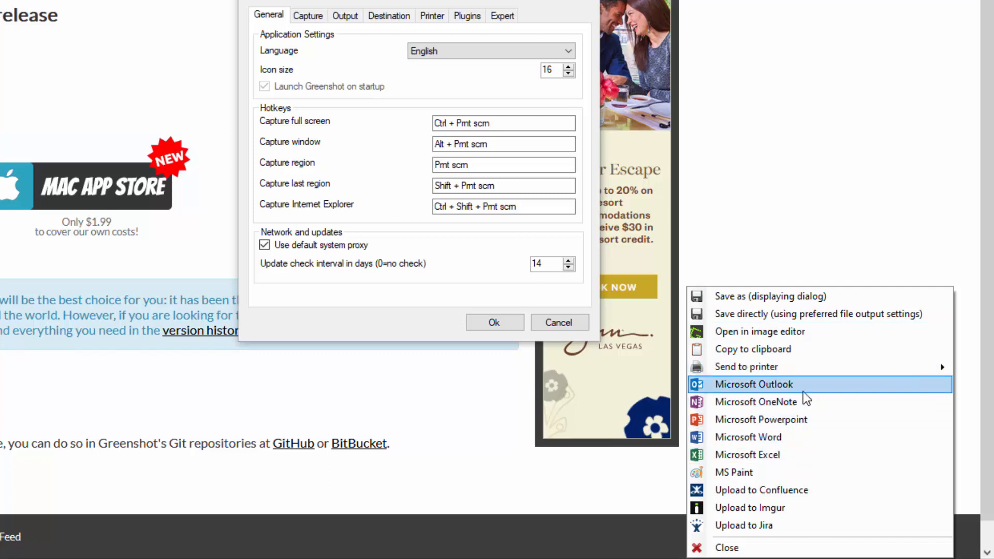
{"action": "mouse_move", "coordinate": [795, 477]}
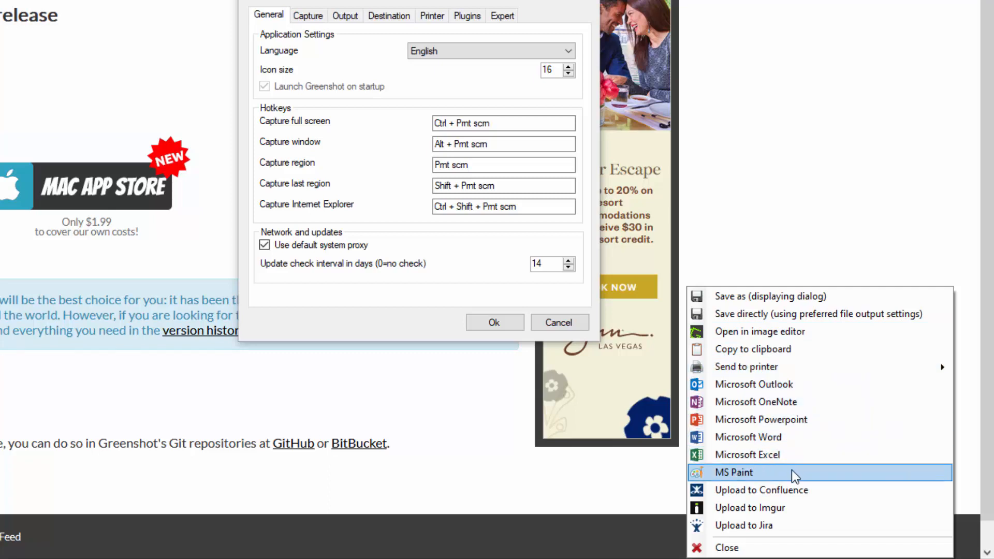
{"action": "mouse_move", "coordinate": [789, 525]}
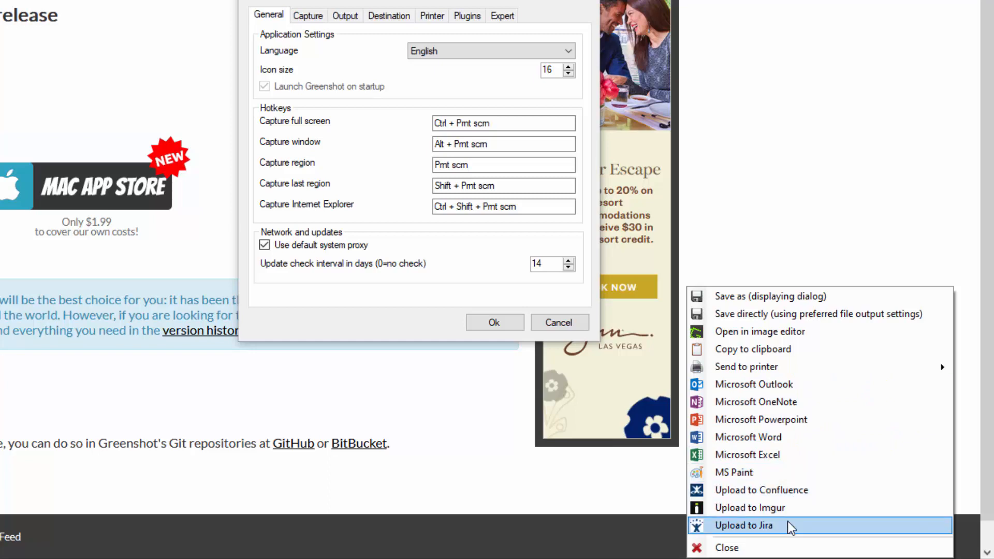
{"action": "mouse_move", "coordinate": [792, 508]}
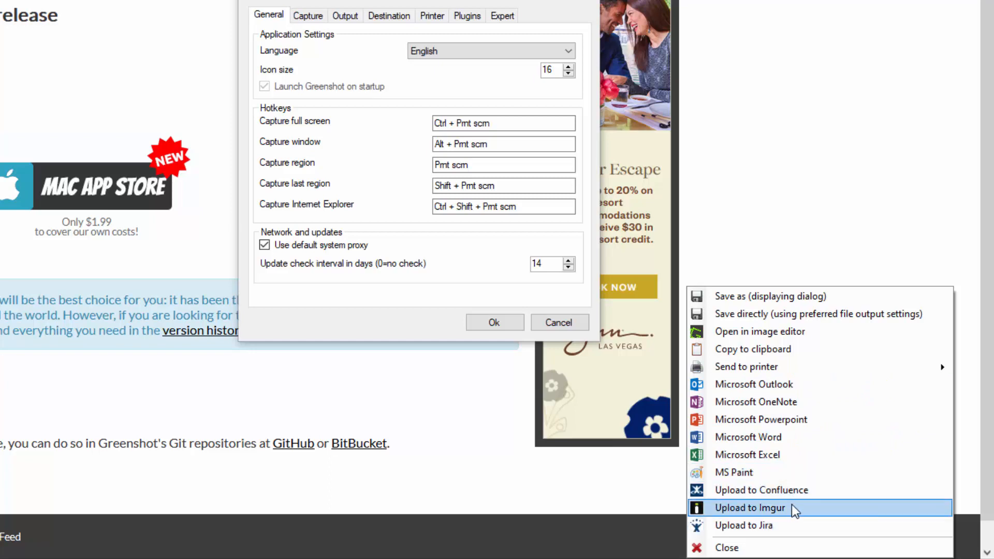
{"action": "mouse_move", "coordinate": [761, 384]}
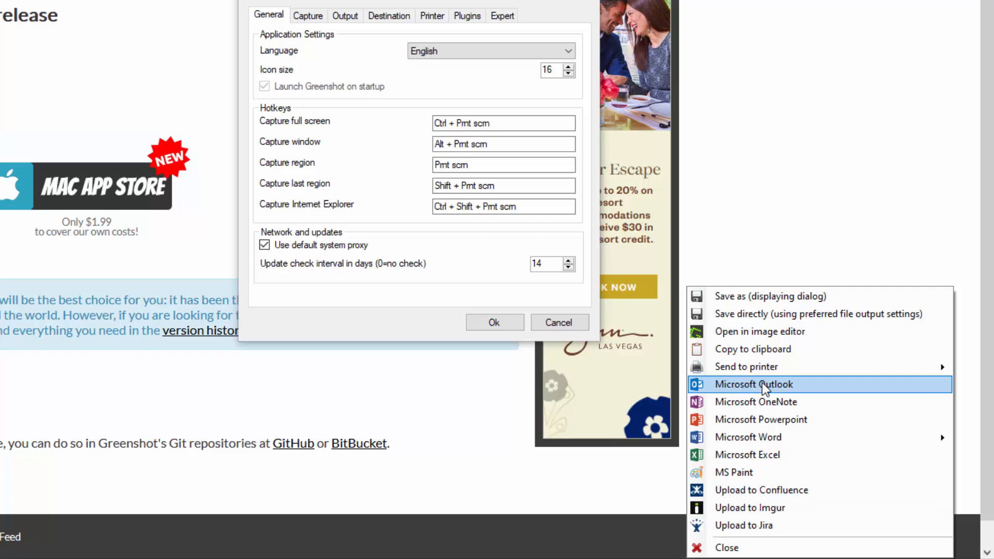
{"action": "mouse_move", "coordinate": [746, 367]}
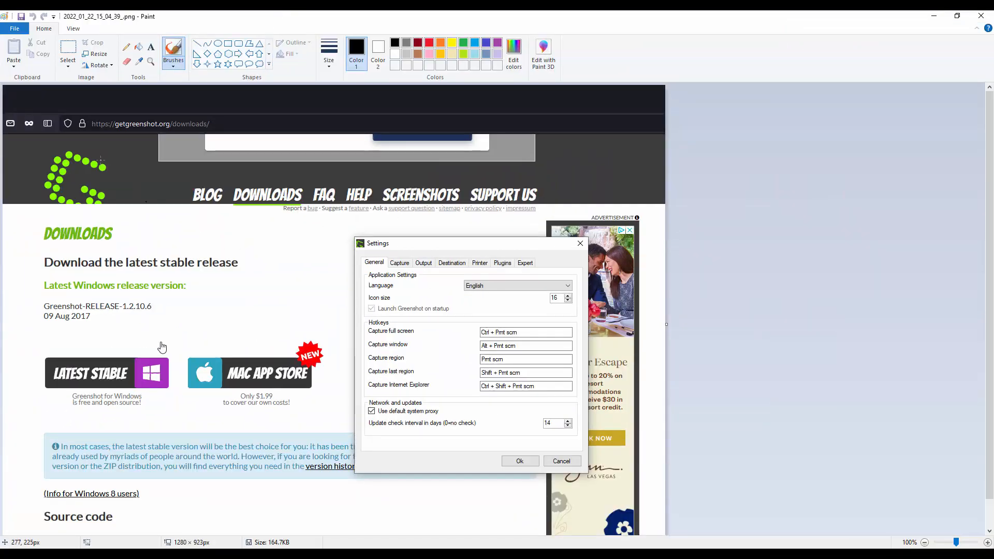
{"action": "mouse_move", "coordinate": [276, 247]}
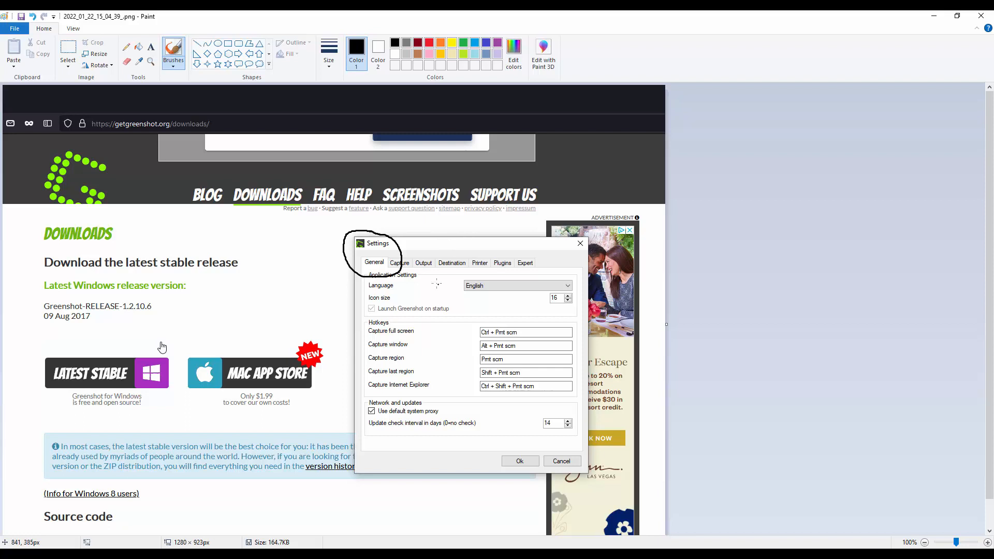
{"action": "mouse_move", "coordinate": [984, 15]}
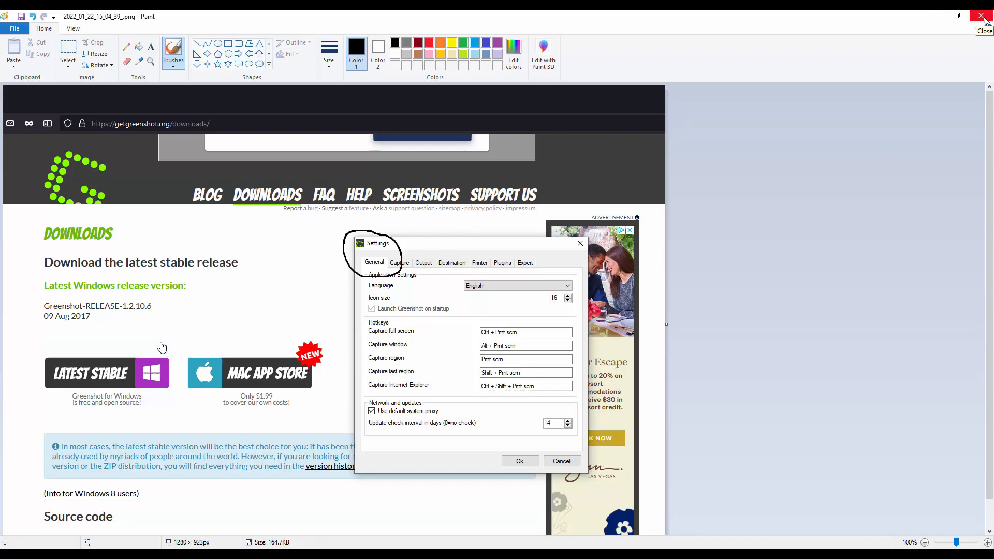
{"action": "mouse_move", "coordinate": [969, 18]}
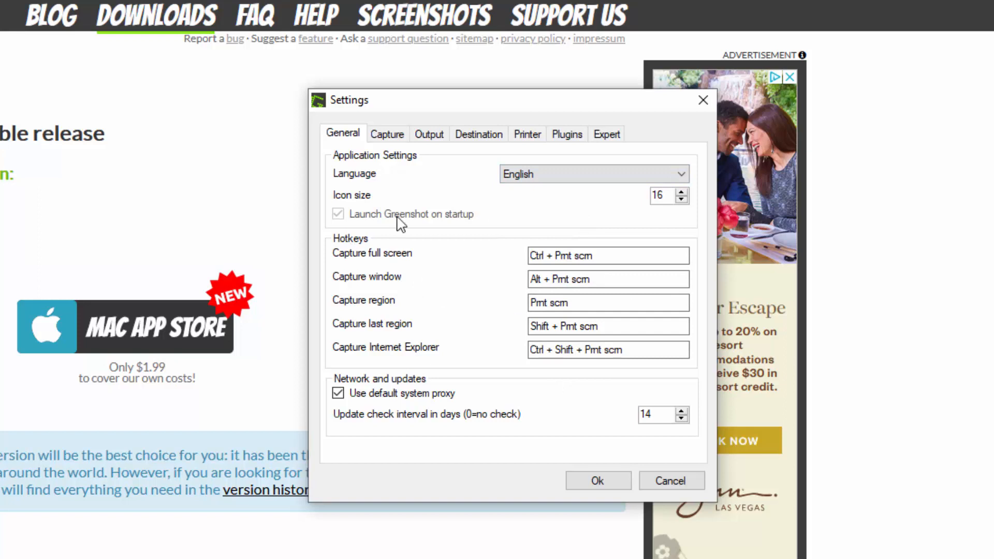
View the Capture settings, then the Output settings with storage location, filename pattern and png format
{"action": "left_click", "coordinate": [387, 134]}
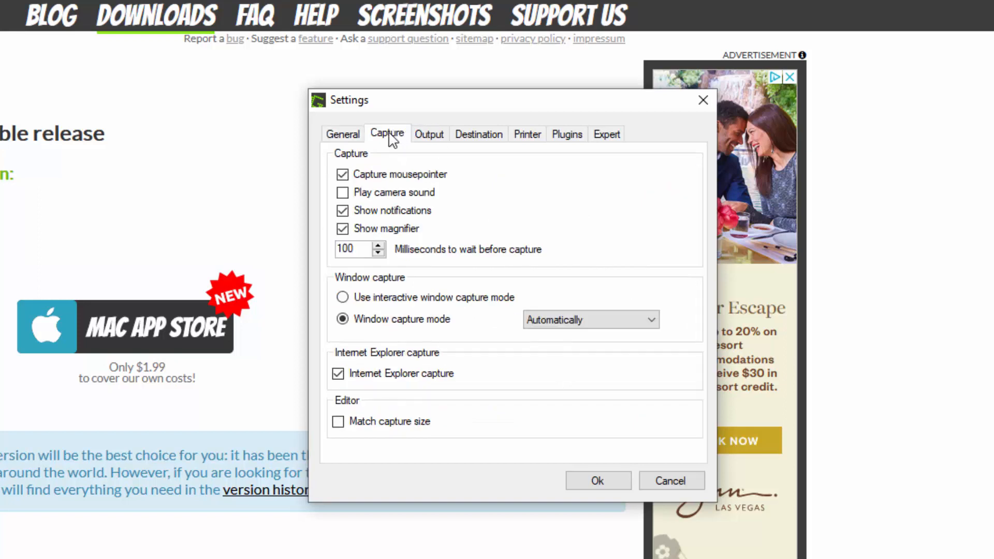
{"action": "mouse_move", "coordinate": [394, 145]}
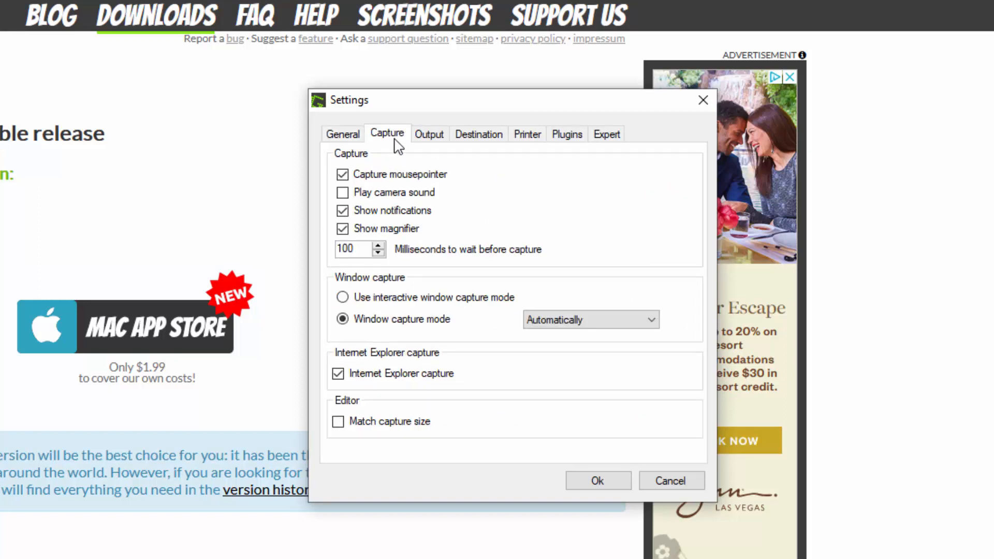
{"action": "left_click", "coordinate": [429, 134]}
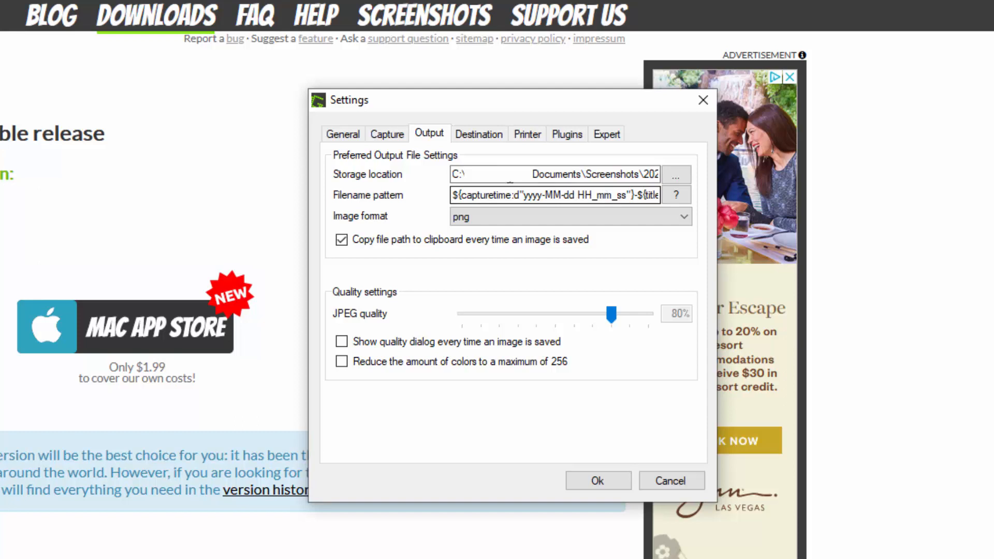
Tour the Destination, Printer, Plugins and Expert settings tabs, ending on Expert with DIB clipboard format ticked
{"action": "left_click", "coordinate": [479, 134]}
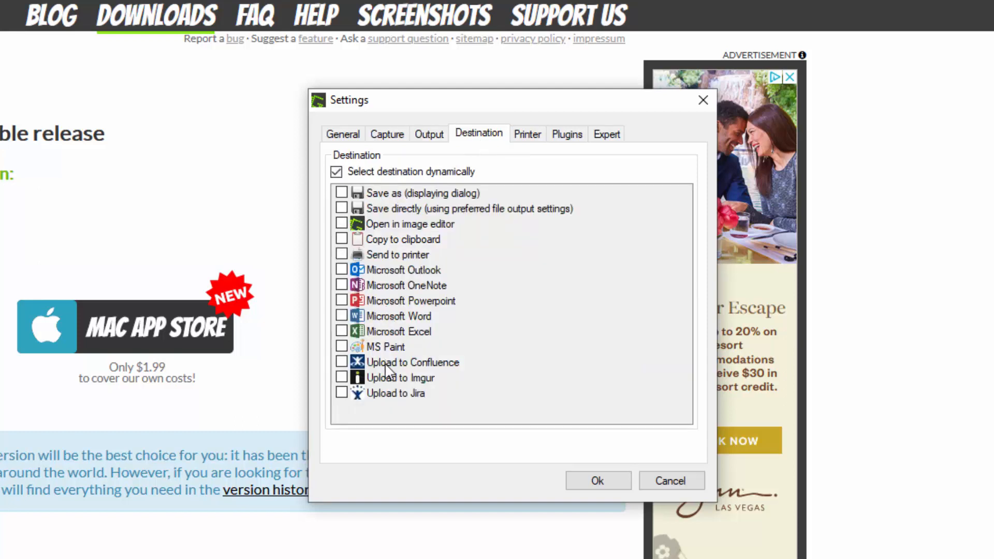
{"action": "mouse_move", "coordinate": [535, 143]}
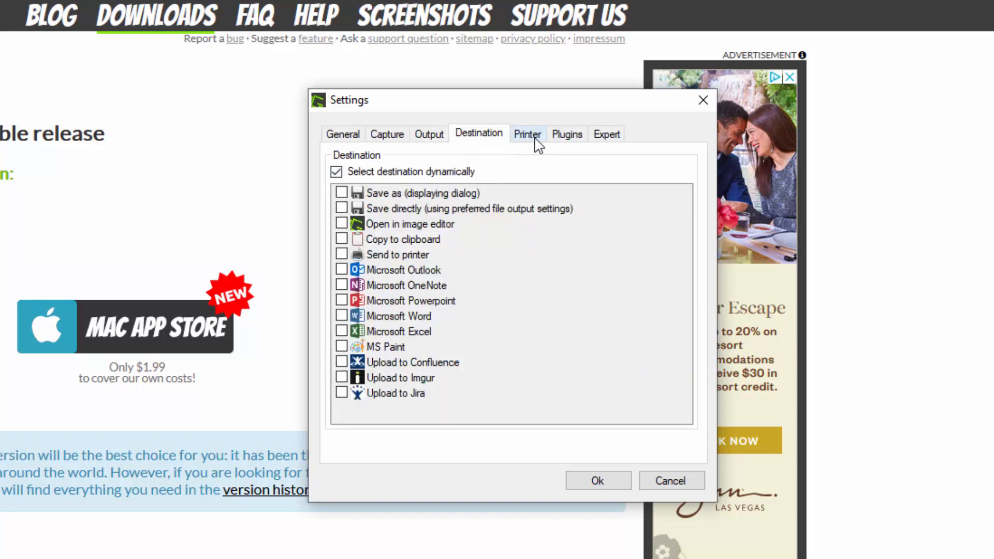
{"action": "left_click", "coordinate": [527, 134]}
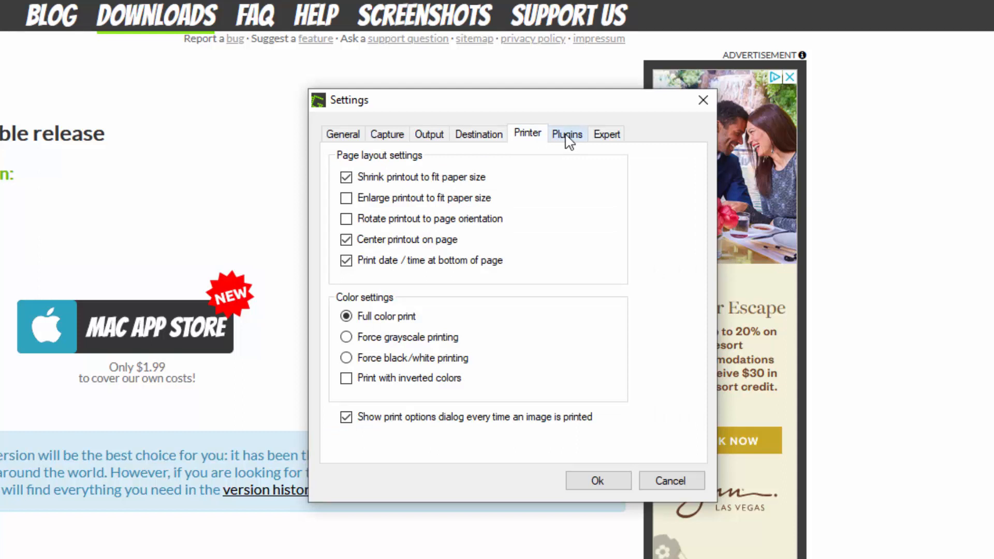
{"action": "left_click", "coordinate": [566, 134]}
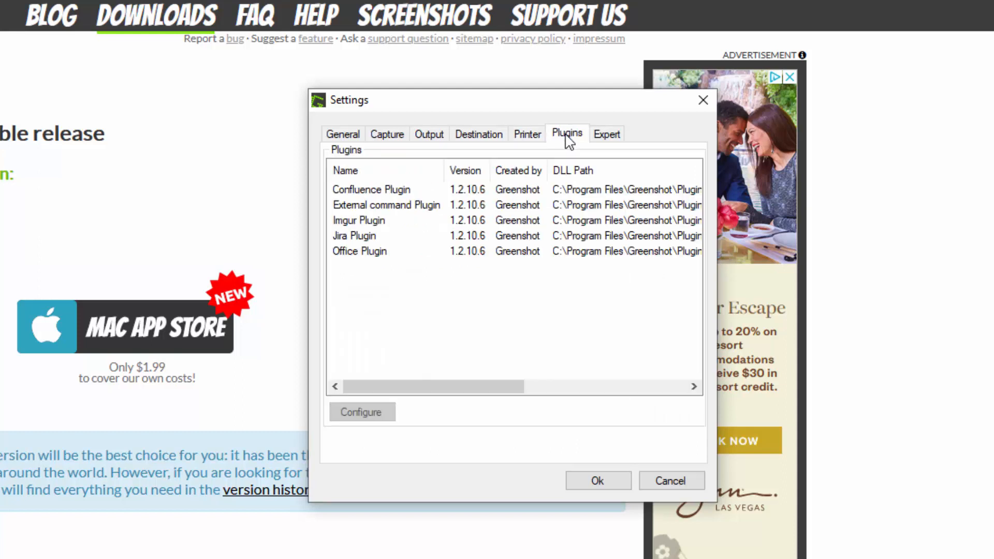
{"action": "mouse_move", "coordinate": [624, 137]}
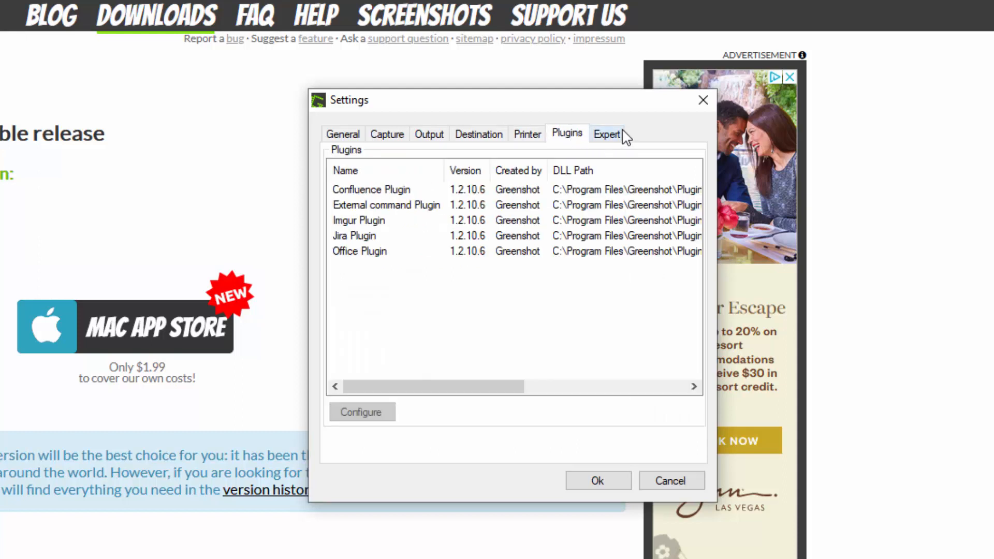
{"action": "left_click", "coordinate": [607, 134]}
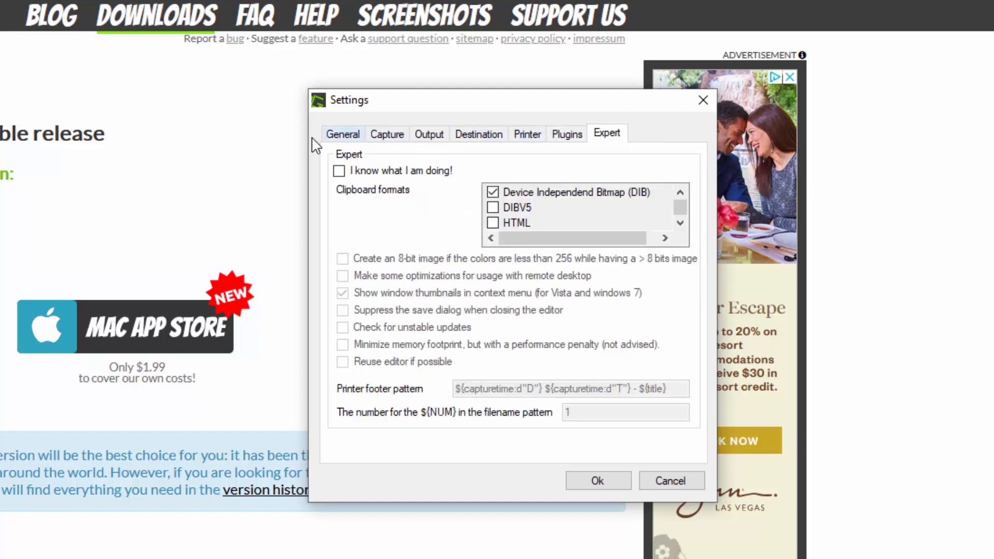
{"action": "mouse_move", "coordinate": [396, 266]}
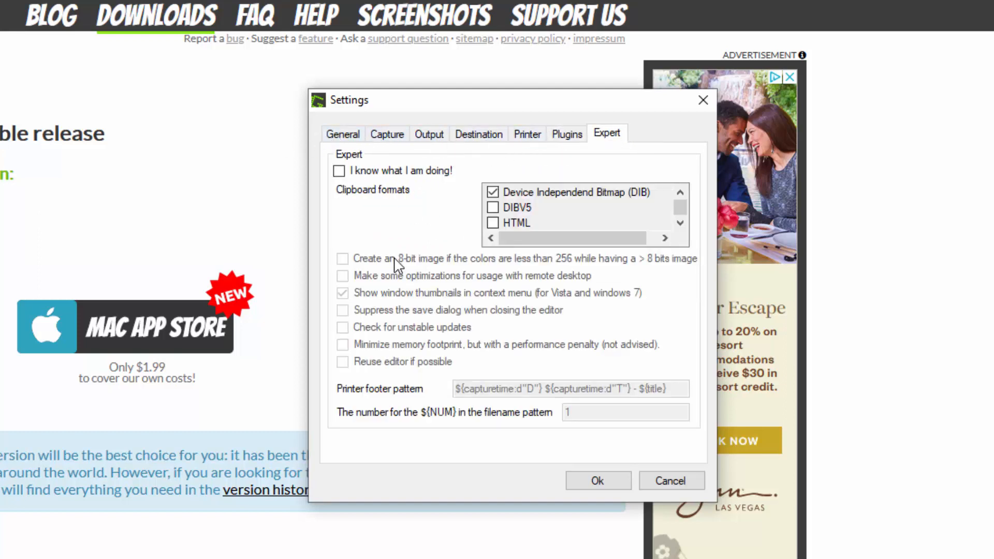
{"action": "mouse_move", "coordinate": [469, 257]}
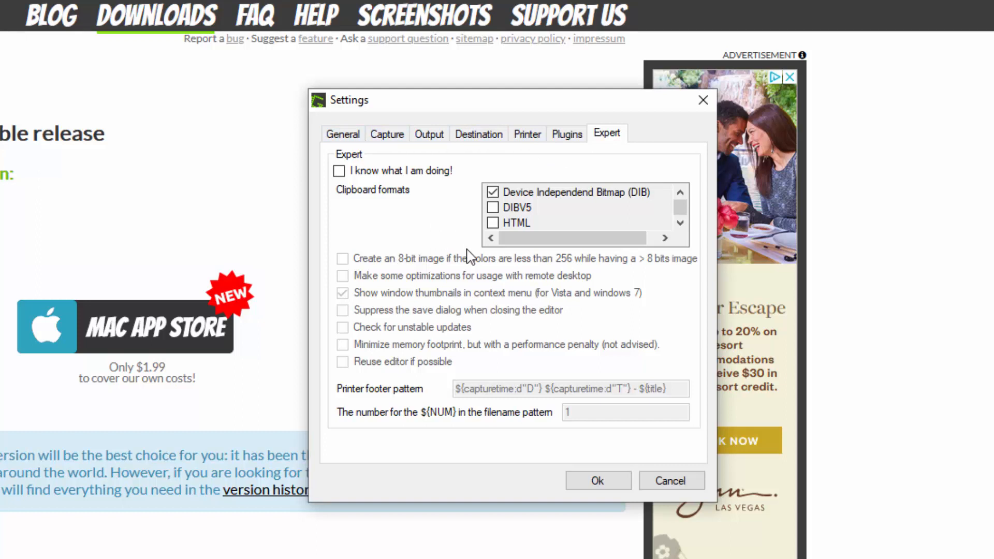
{"action": "mouse_move", "coordinate": [403, 152]}
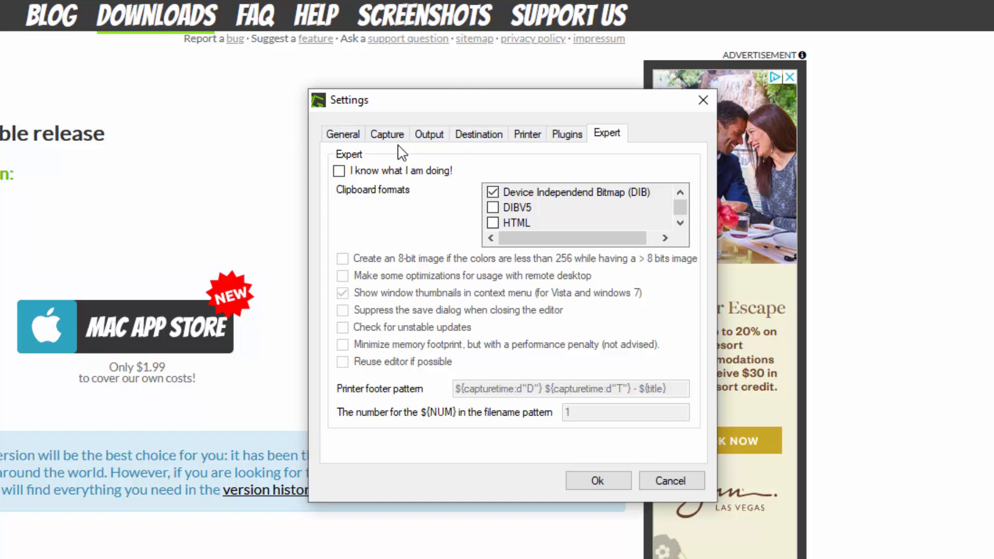